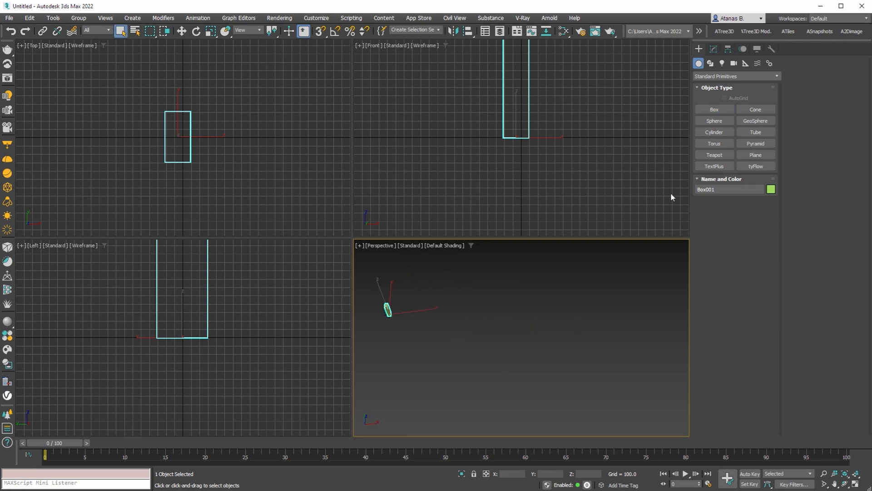
Step: Draw open line splines across the viewport as terrain and trail cross-sections
click(710, 63)
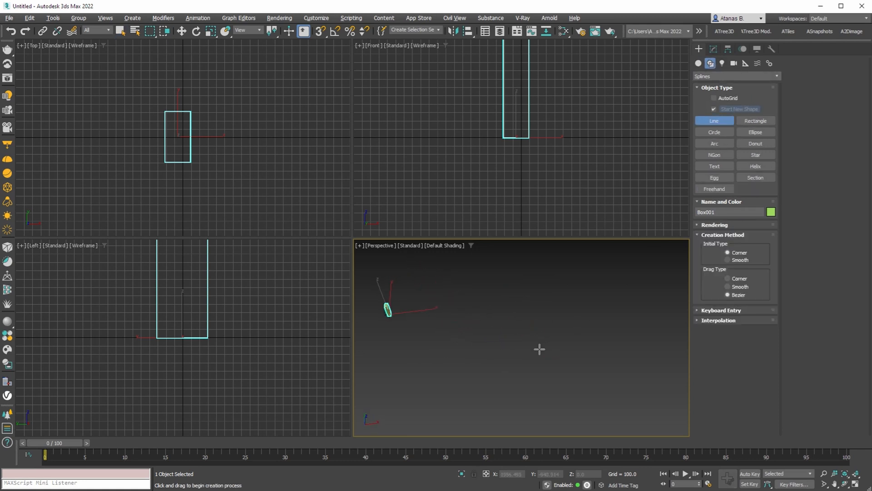
drag(387, 310, 450, 307)
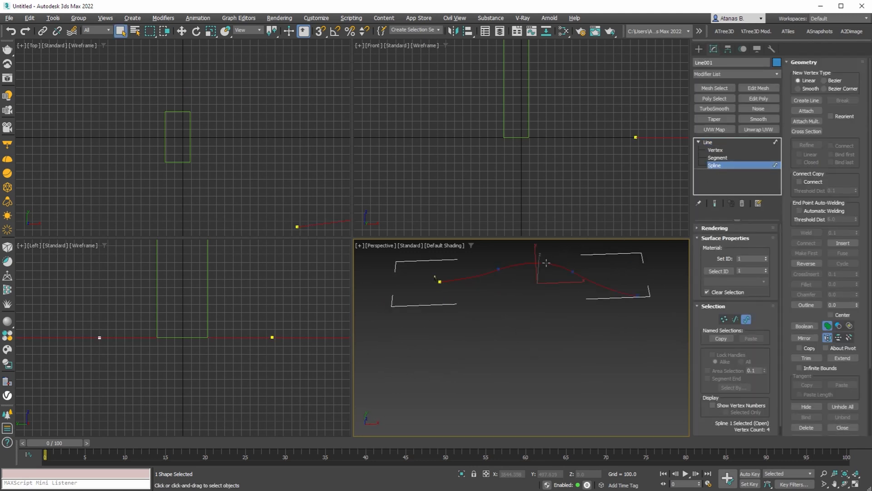
click(182, 30)
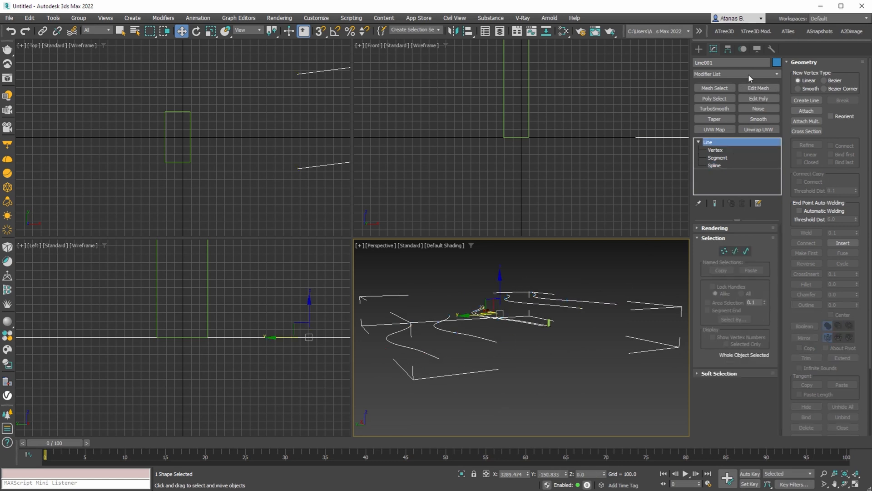
Step: Add CrossSection and Edit Patch, select the trail patches and give them a separate ID
click(806, 131)
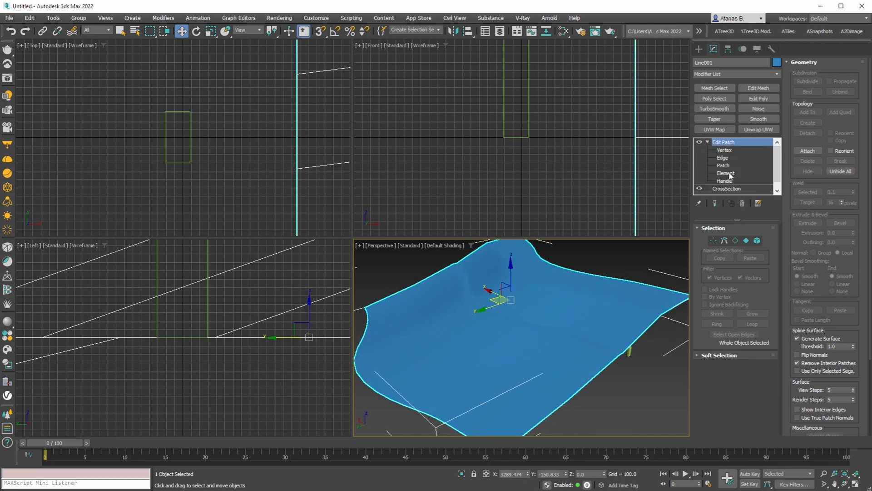
click(723, 165)
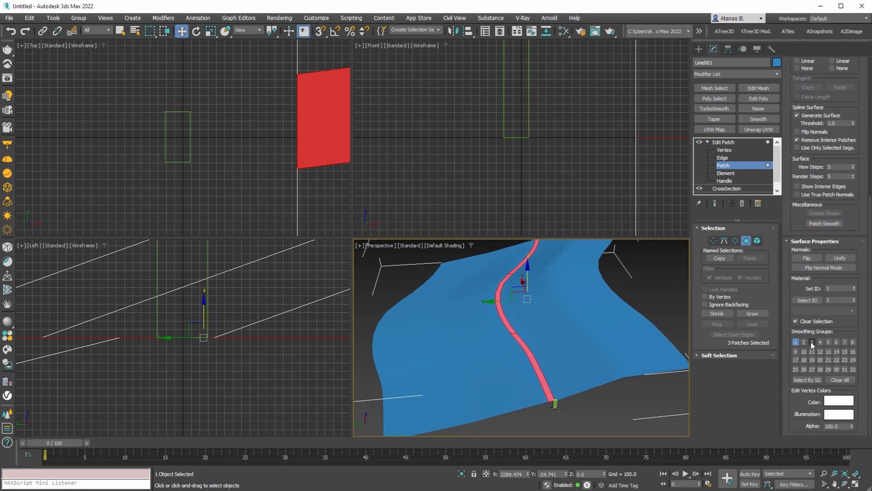
click(803, 342)
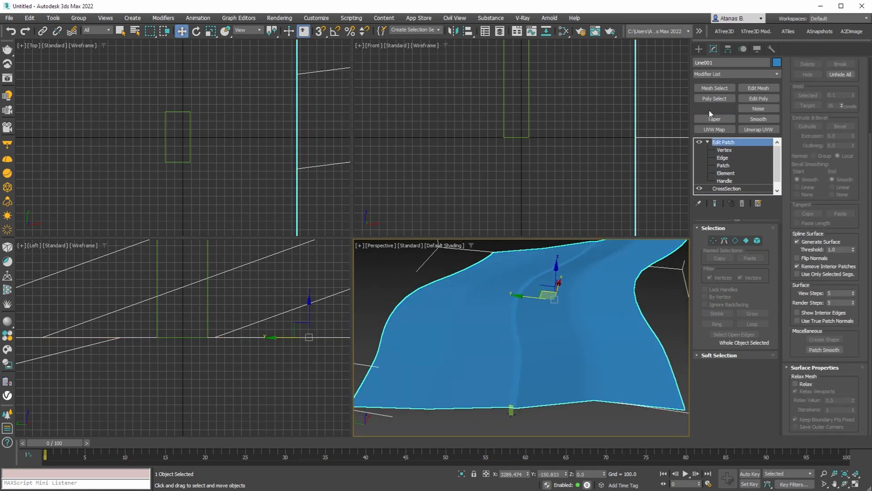
Step: Add TurboSmooth and Poly Select, grow the trail vertex selection twice and enable soft selection with raised Falloff
click(714, 108)
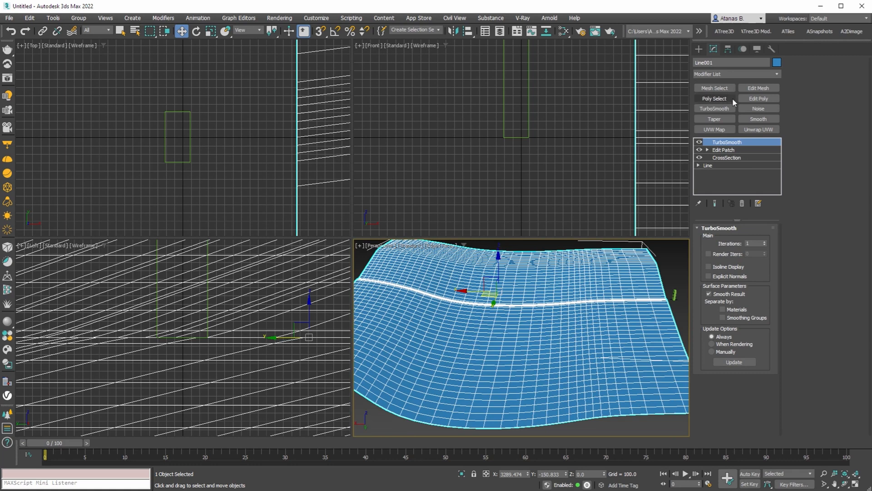
click(714, 98)
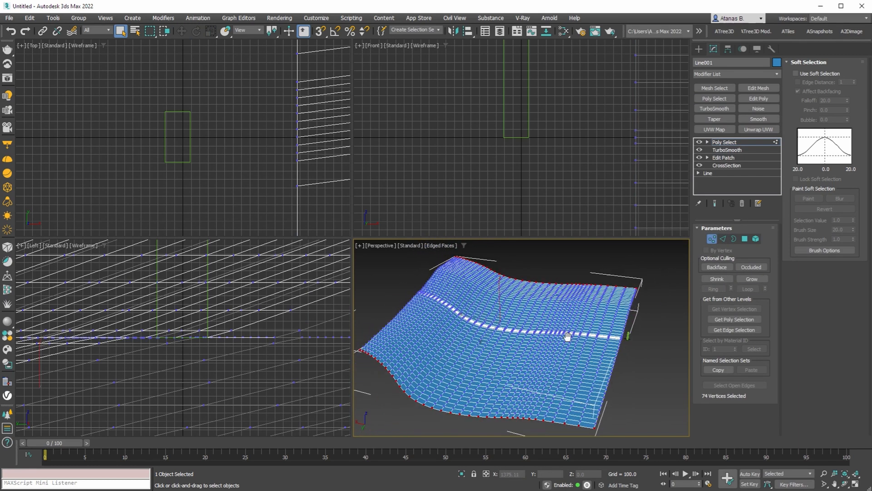
click(751, 278)
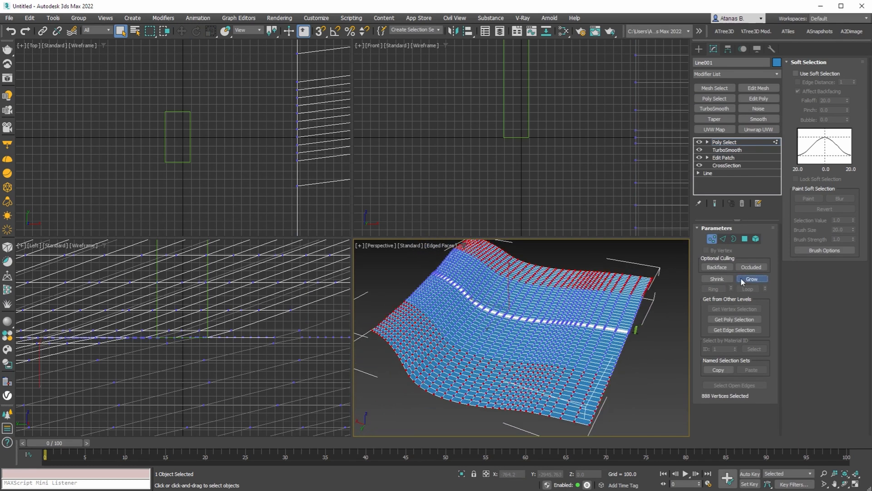
click(751, 279)
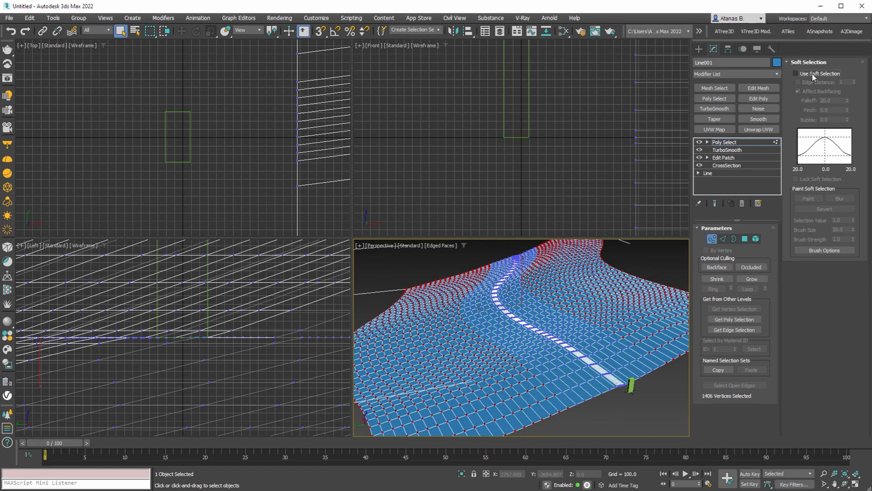
click(797, 72)
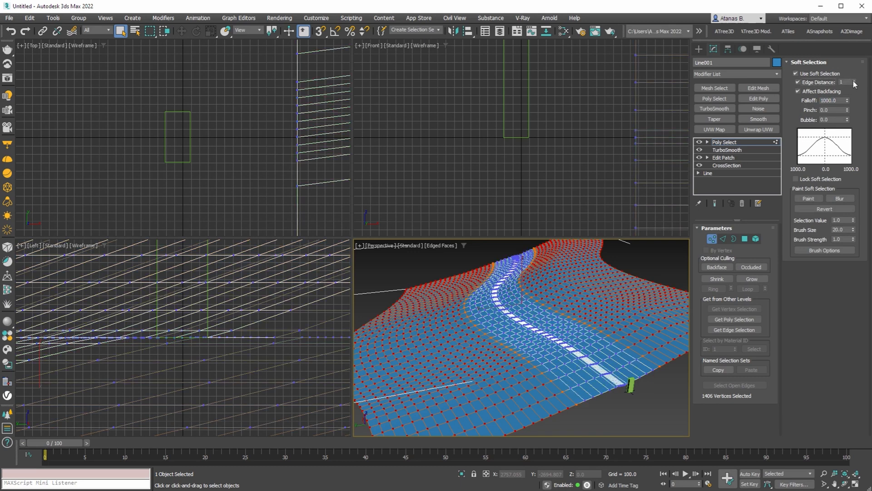
click(848, 80)
text(5)
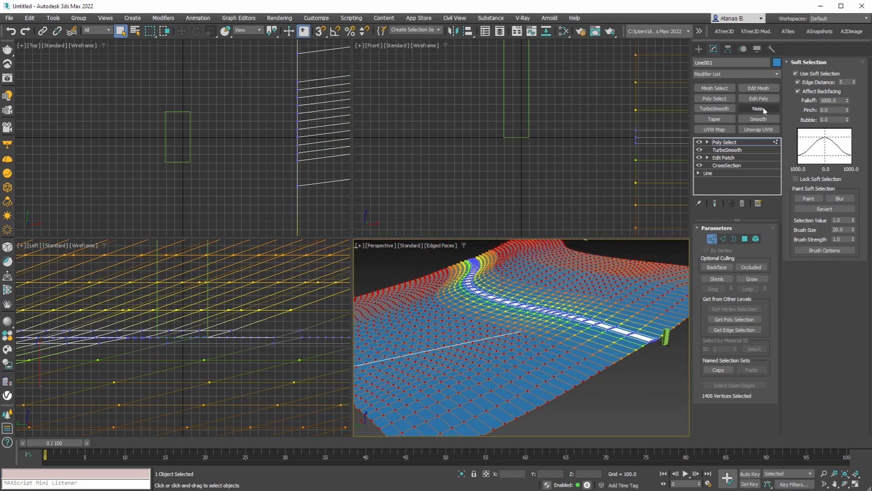
Step: Add Noise with Scale 200, then Mesh Select and TurboSmooth, and maximize the Perspective view
click(758, 108)
text(150)
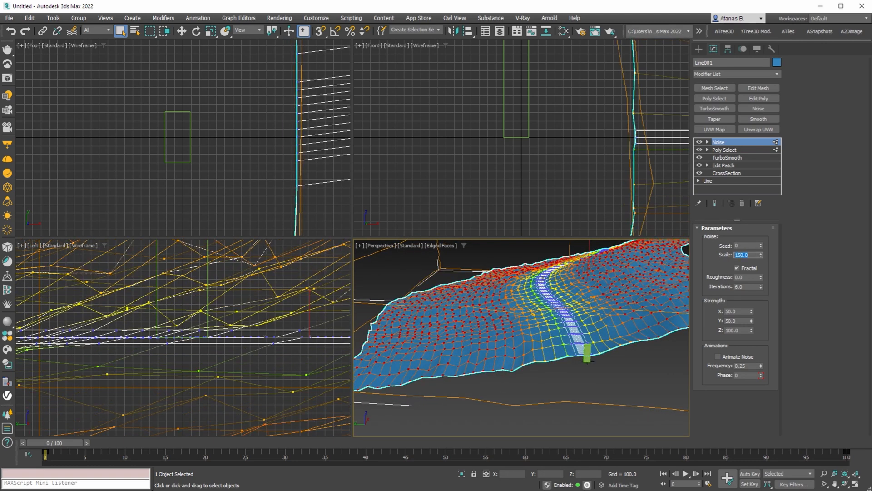
text(200.0)
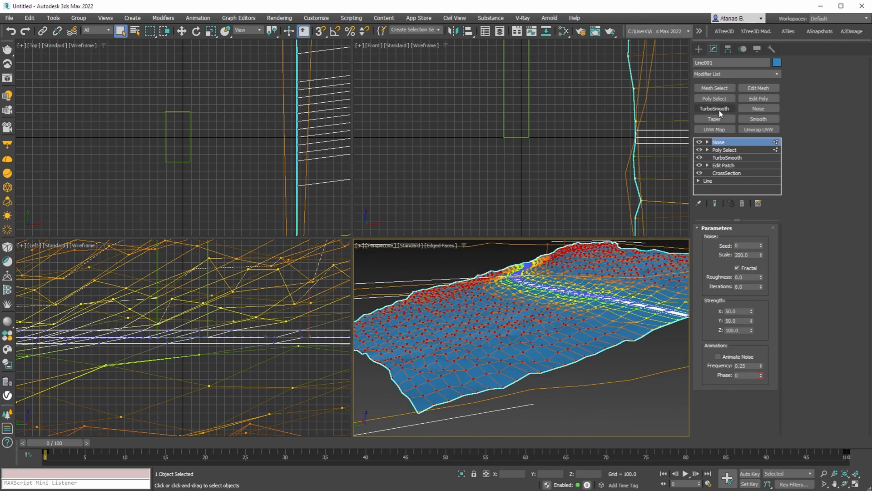
mouse_move(714, 88)
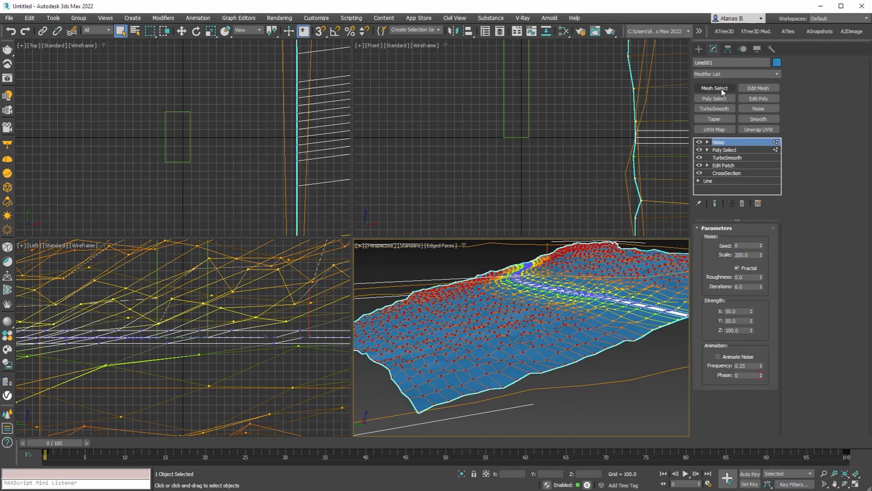
click(715, 88)
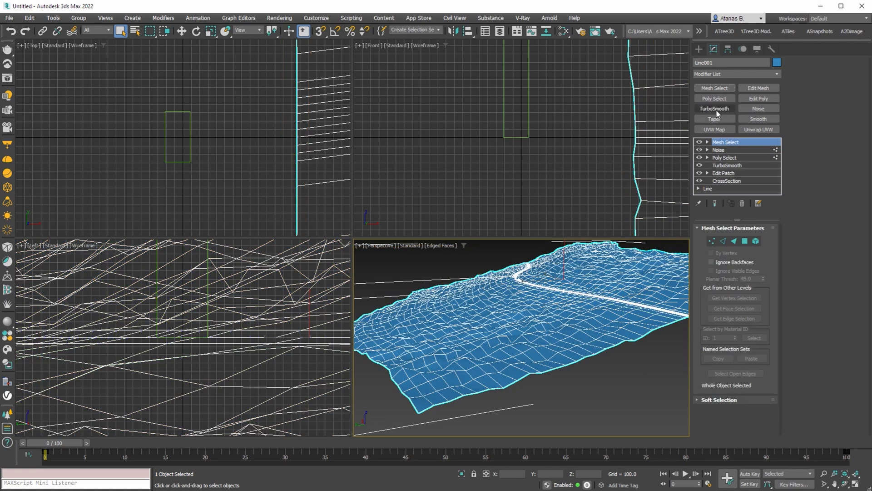
click(715, 109)
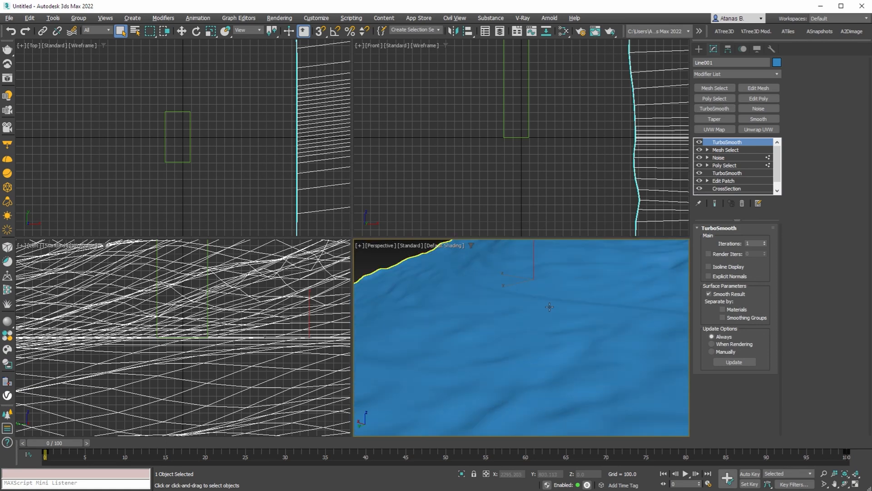
key(alt+w)
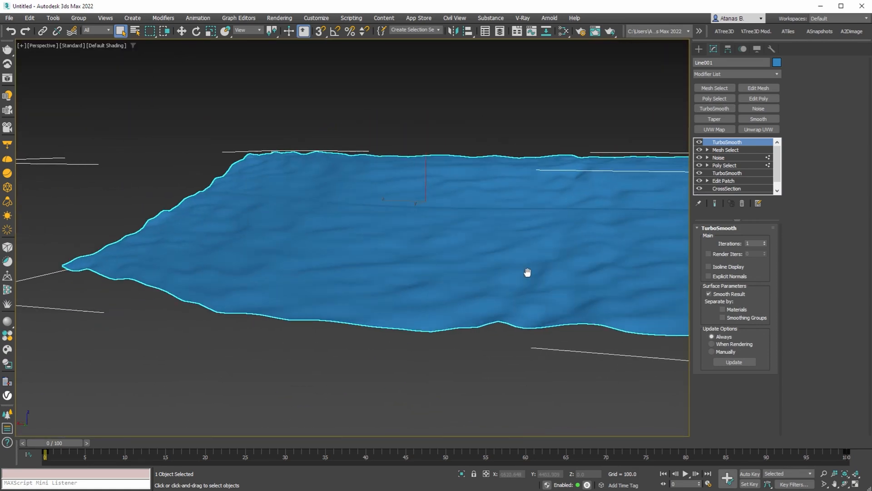
drag(527, 272, 430, 302)
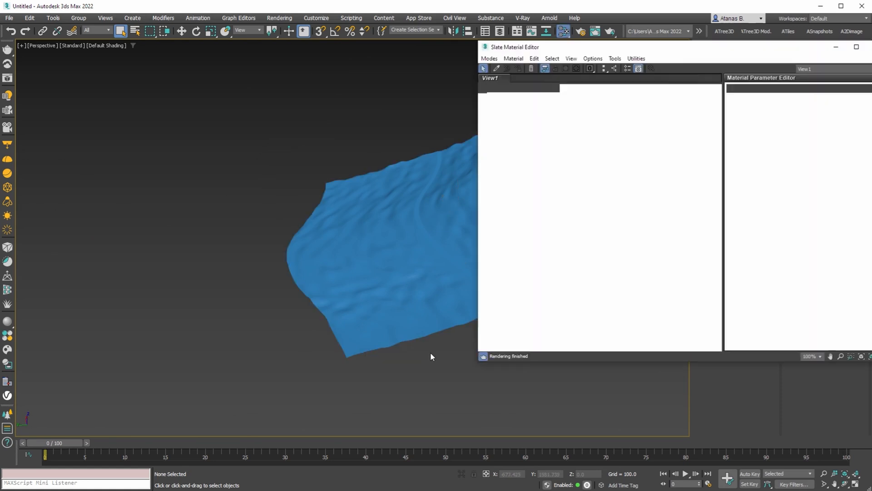
Step: Create a Multi/Sub-Object material with grass and trail sub-materials, assign it and close the editor
drag(514, 46, 420, 62)
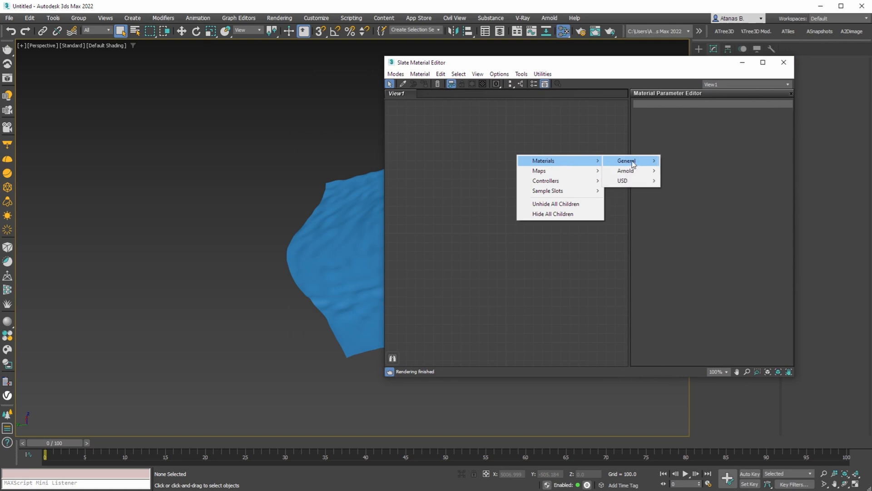
click(626, 161)
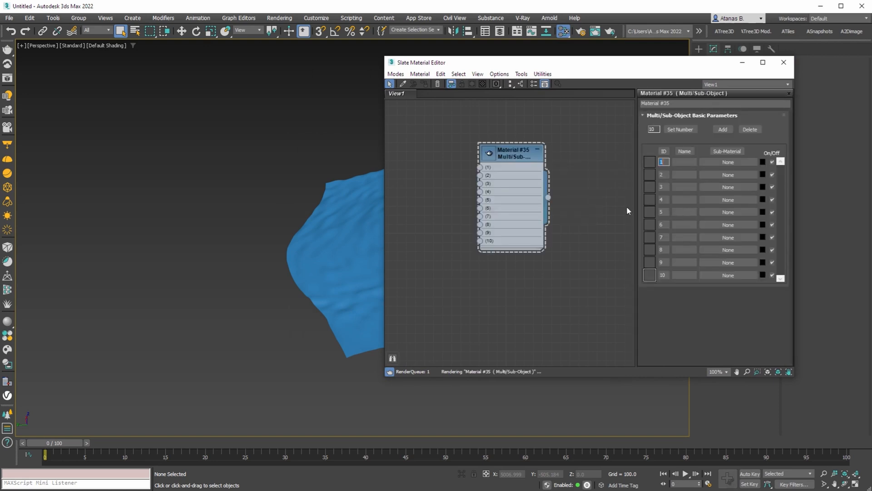
click(680, 129)
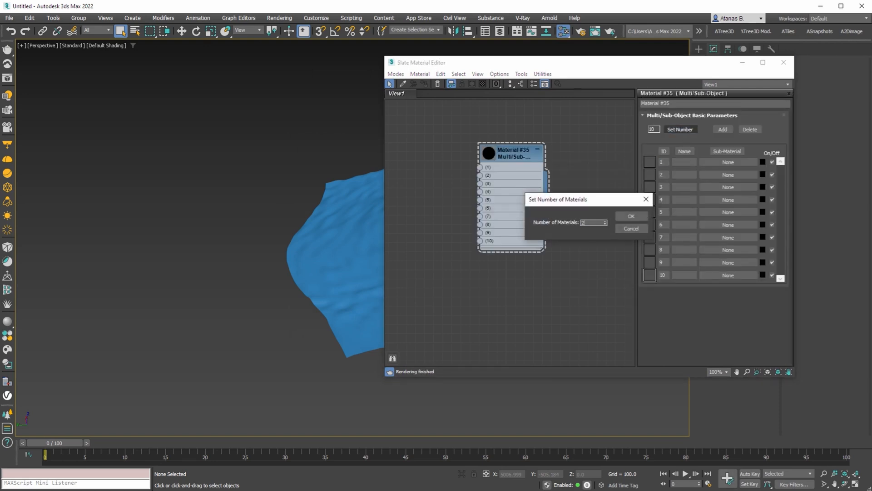
click(632, 217)
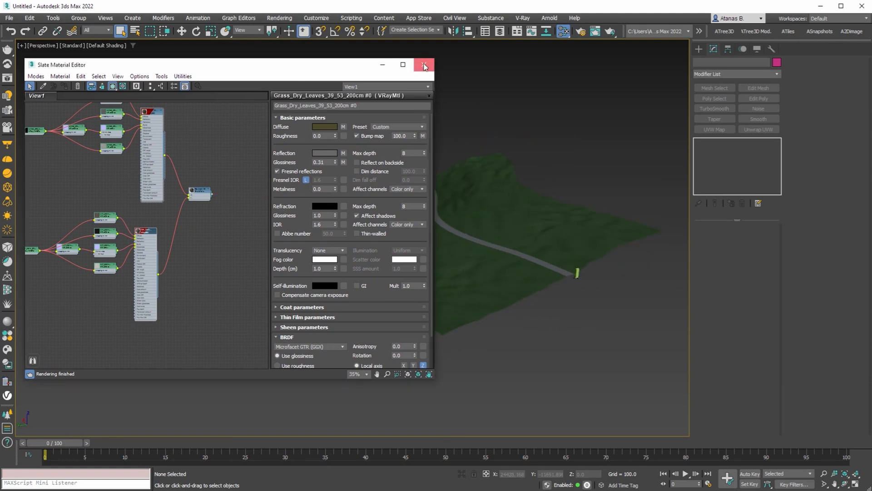
click(424, 64)
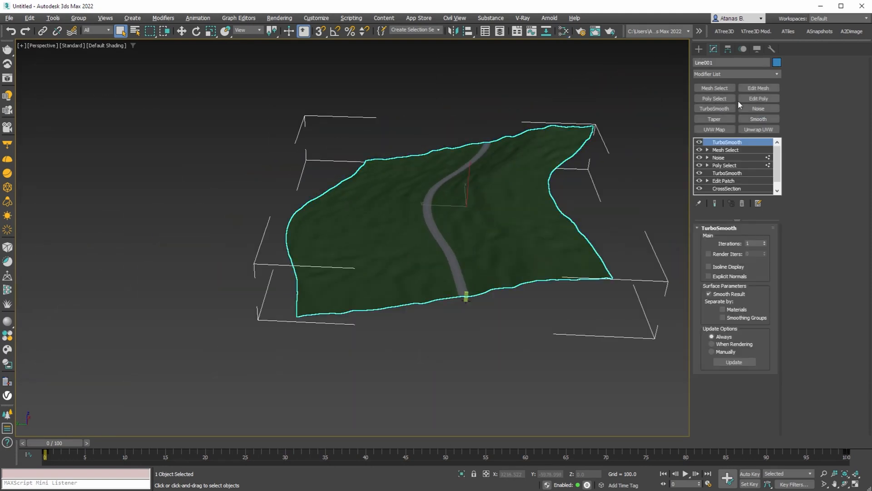
Step: Add a UVW Map below the stack with a 150-unit tile, return to the top and deselect the terrain
click(723, 180)
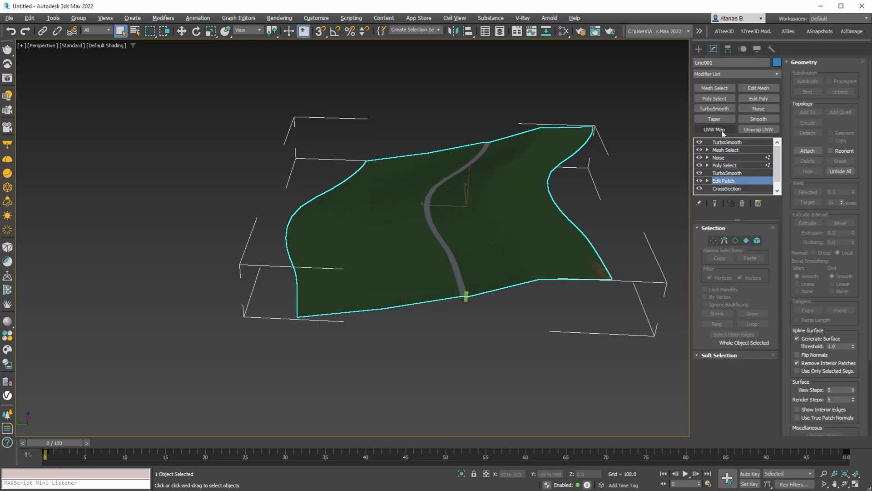
click(714, 129)
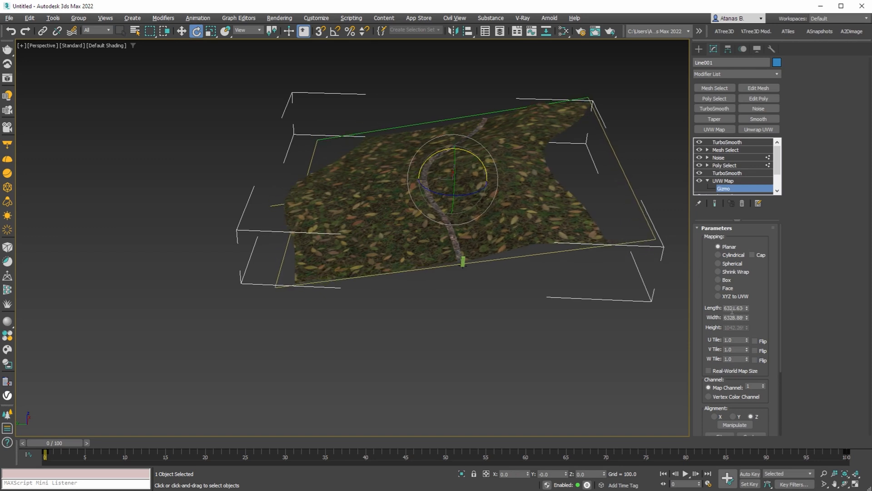
text(100.0)
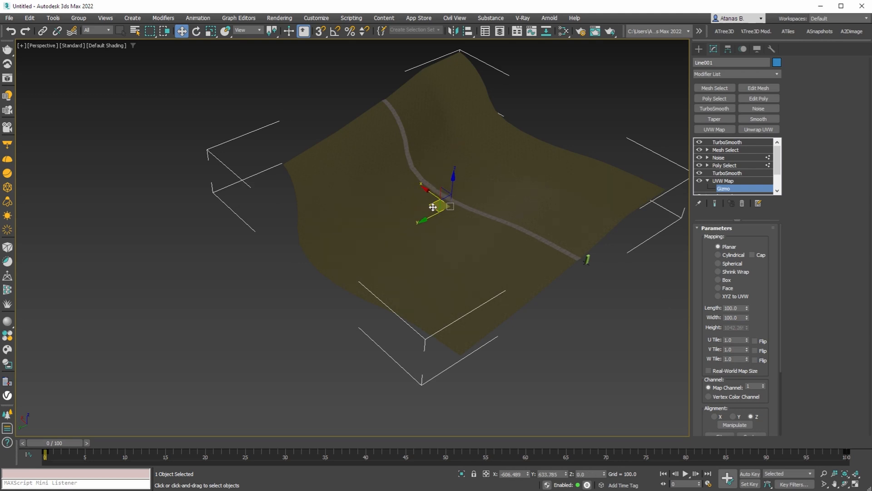
drag(434, 207, 458, 231)
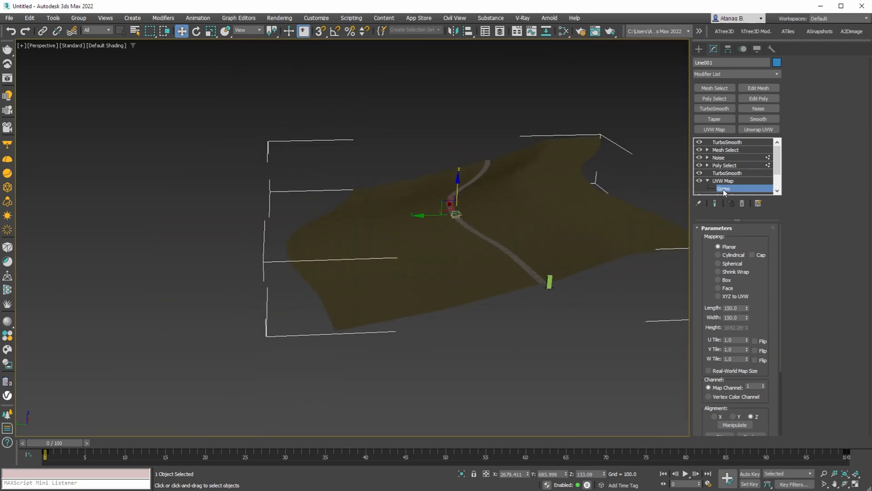
click(726, 142)
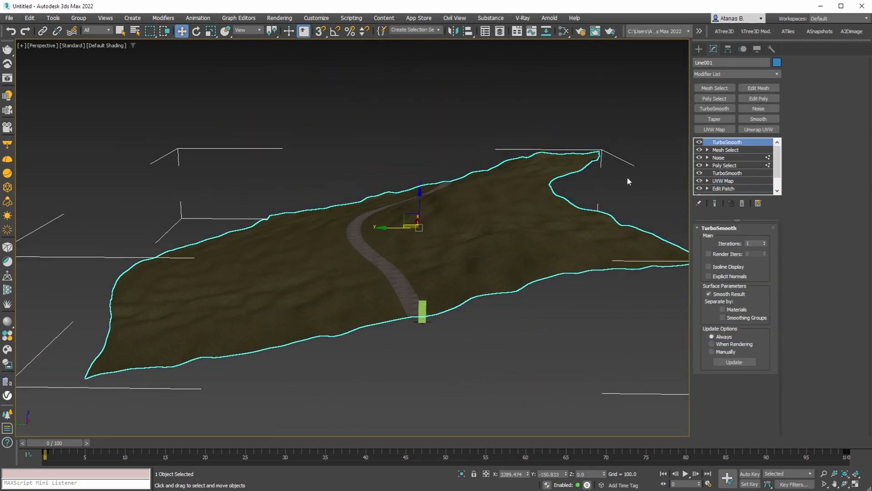
click(699, 63)
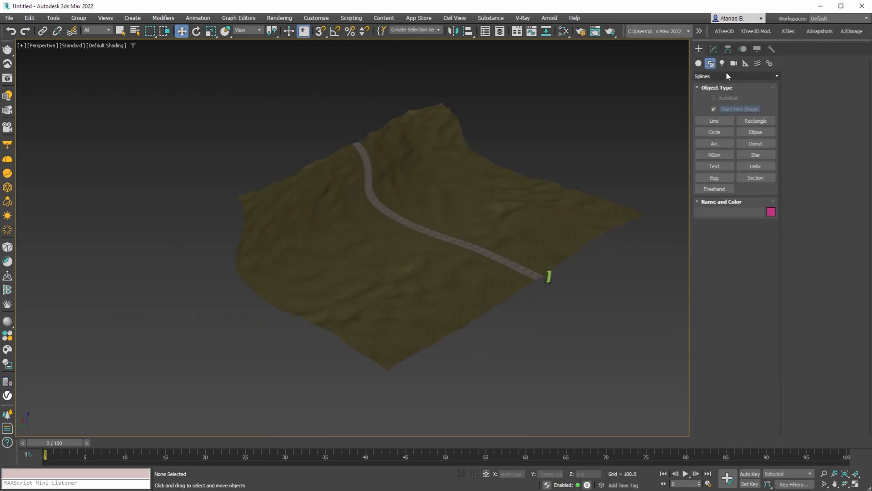
Step: Place a VRayPhysicalCamera along the trail and show its view in one of four viewports
click(734, 63)
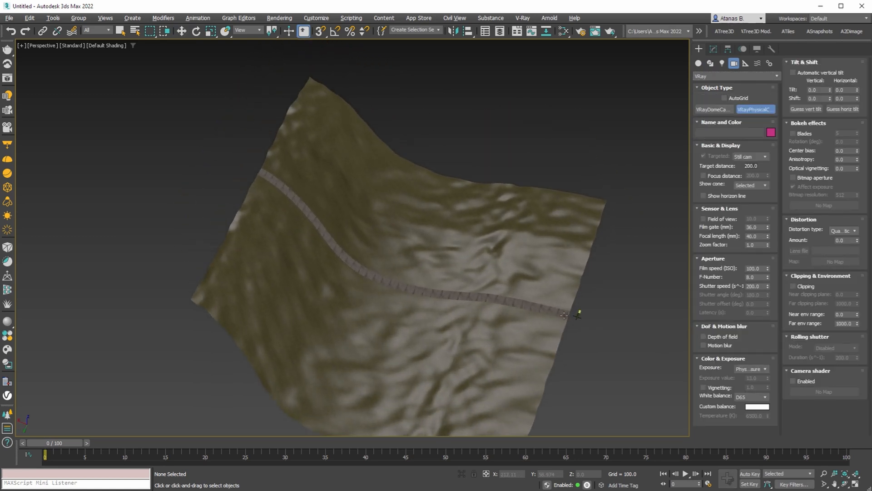
click(563, 315)
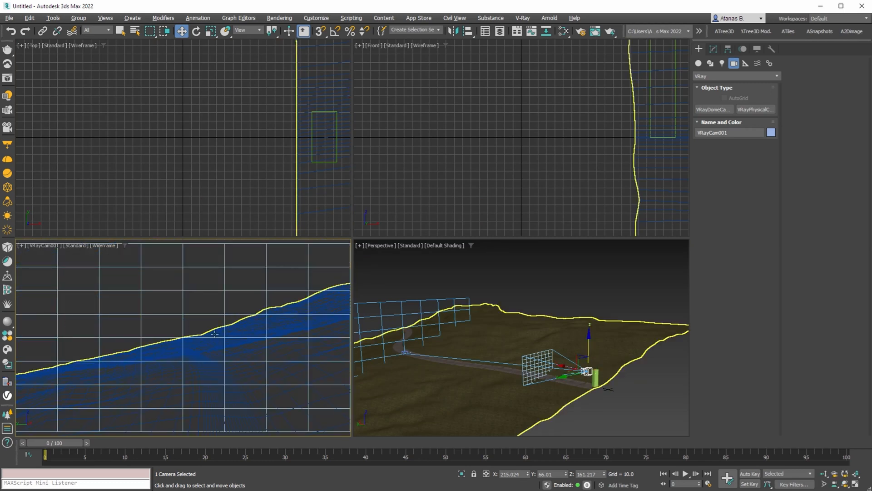
right_click(215, 333)
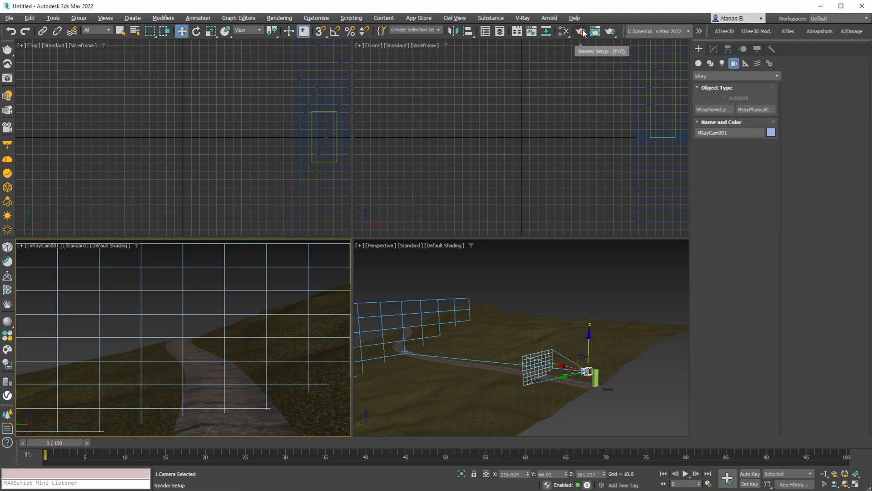
Step: Bring up the still-black V-Ray frame buffer from the main toolbar
click(581, 31)
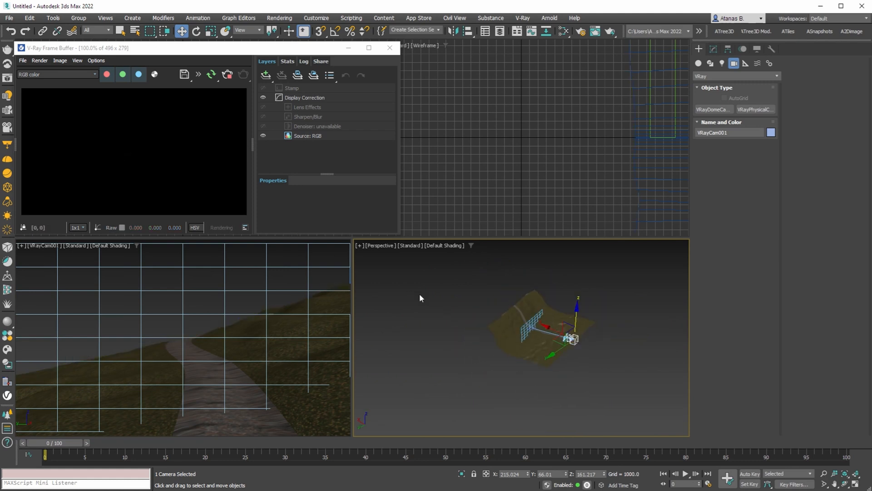
Step: Place a VRaySun aimed at the terrain, accept the VRaySky environment and test render
click(721, 63)
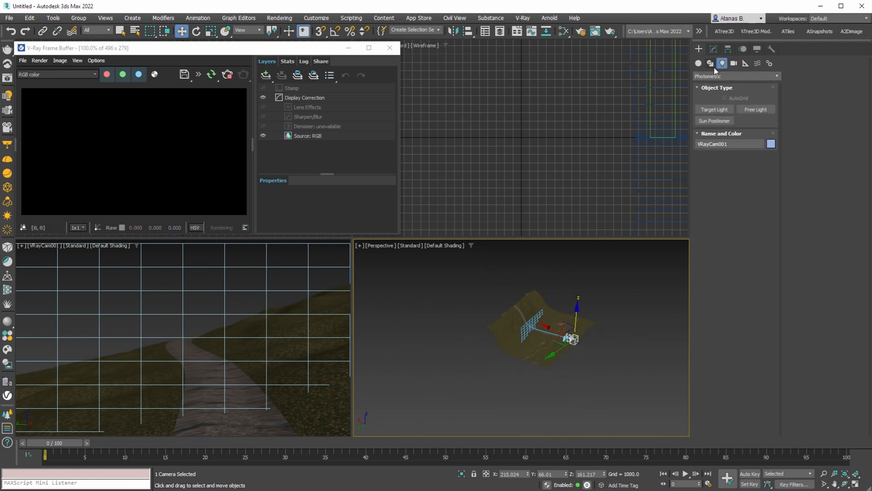
click(734, 76)
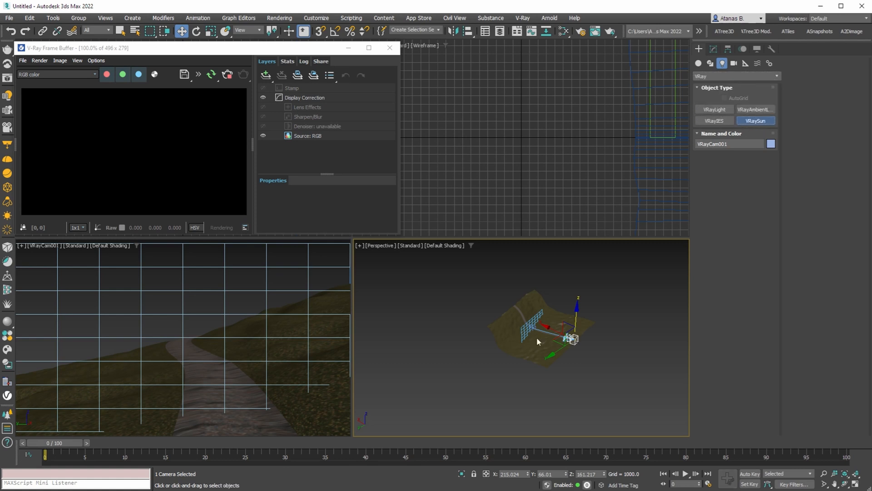
drag(537, 339, 412, 341)
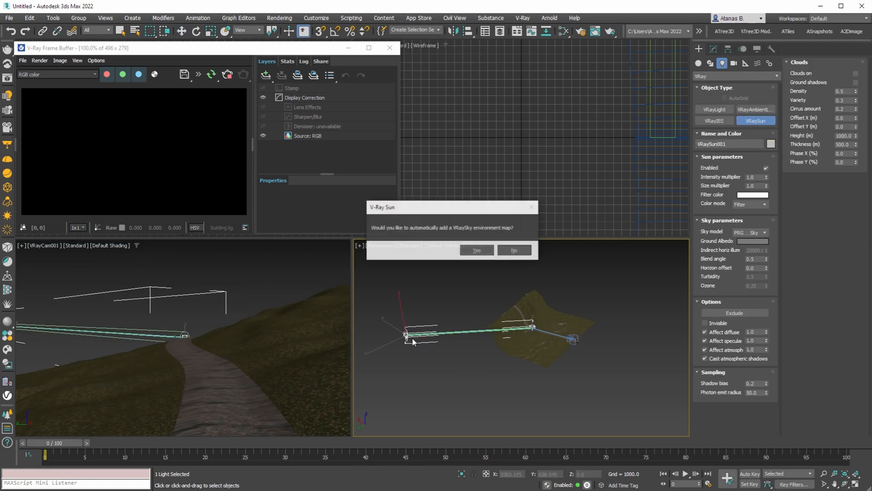
click(475, 251)
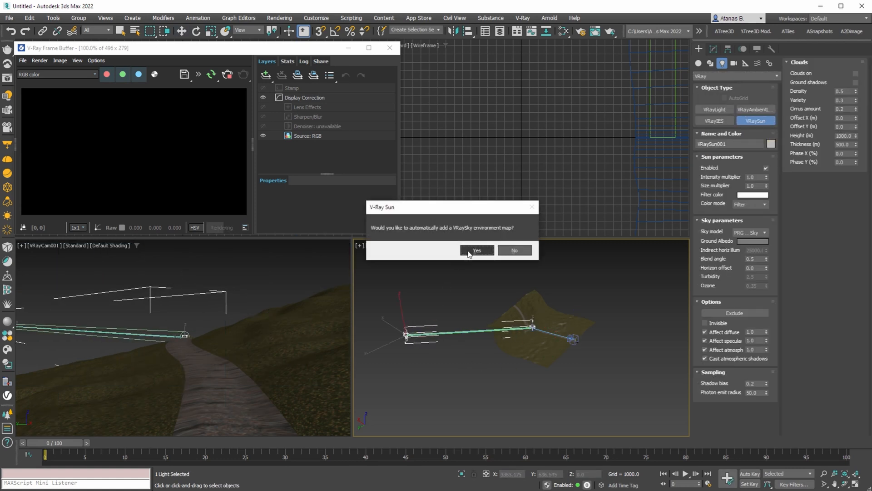
click(475, 250)
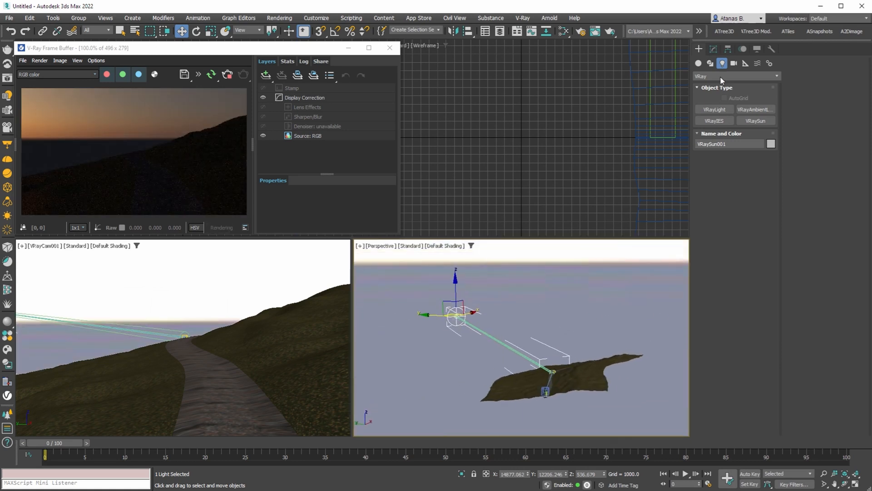
Step: Raise the sun higher above the terrain for a sunset lighting angle
click(711, 63)
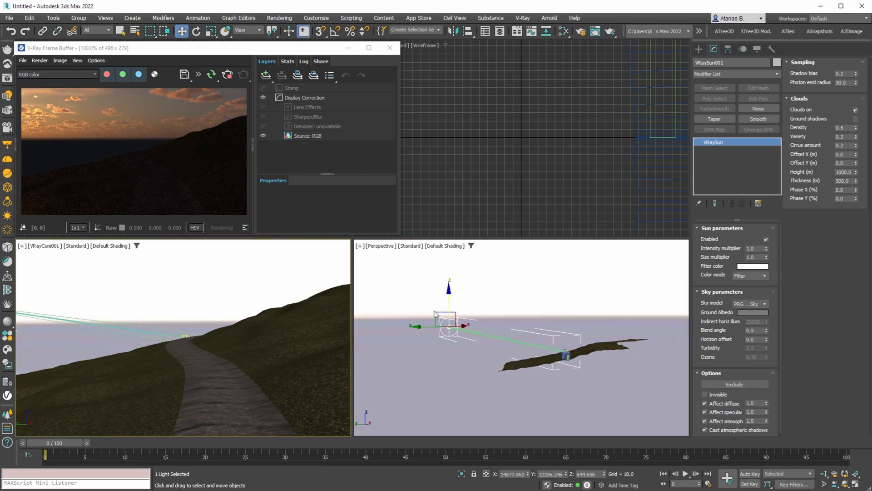
drag(446, 315, 454, 283)
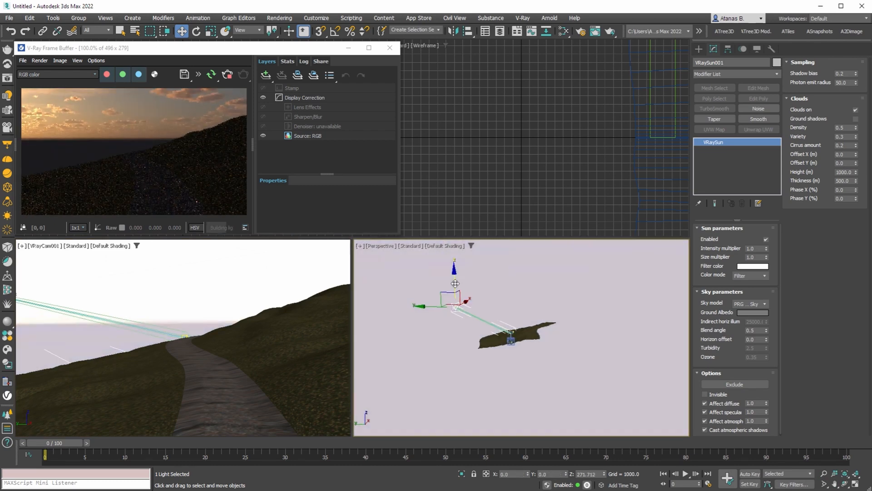
drag(454, 283, 535, 310)
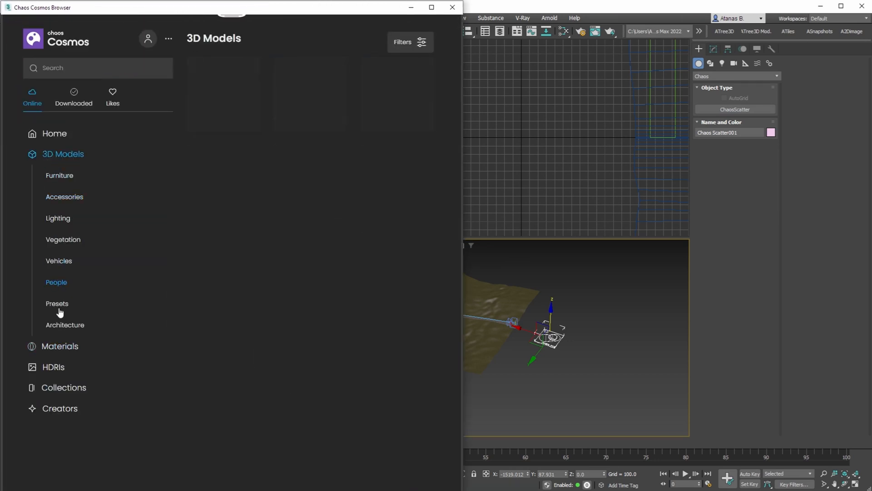
Step: Import the Red Spruce 003 tree from the Vegetation > Trees library
click(63, 239)
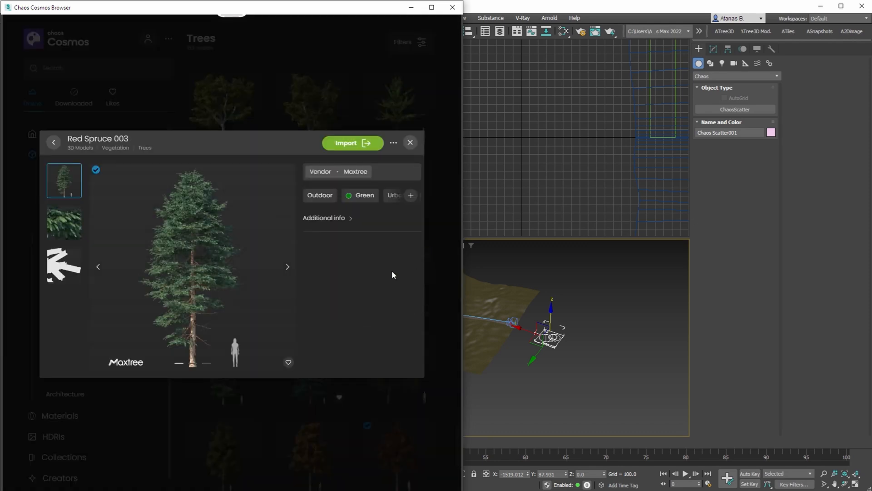
click(353, 143)
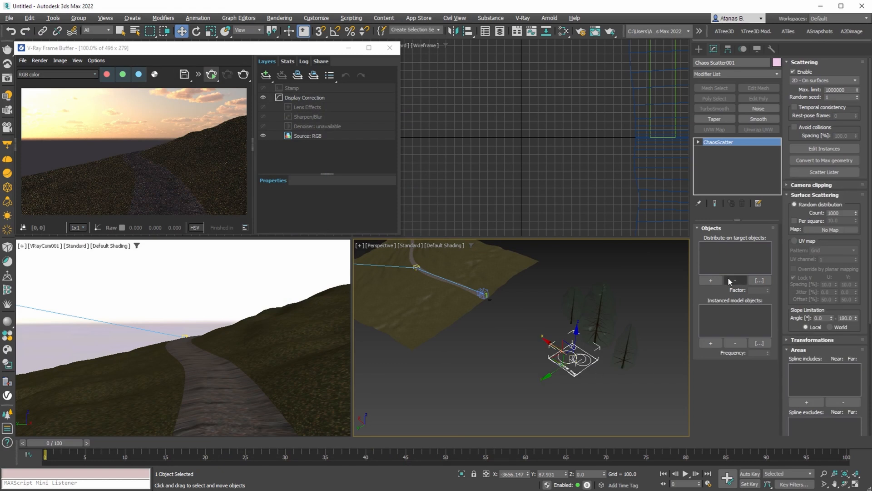
Step: Add Red Spruce 001–003 as instanced models on Line001 with Avoid collisions on and Spacing 60
click(711, 343)
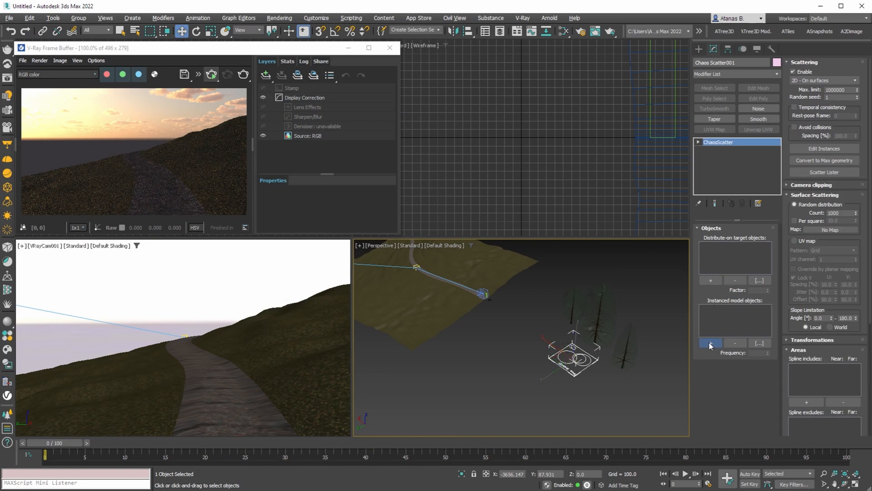
click(710, 343)
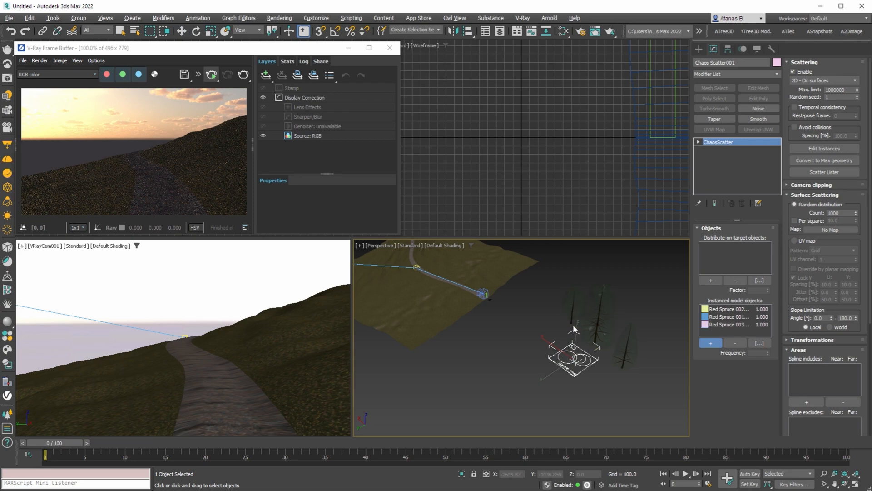
click(181, 31)
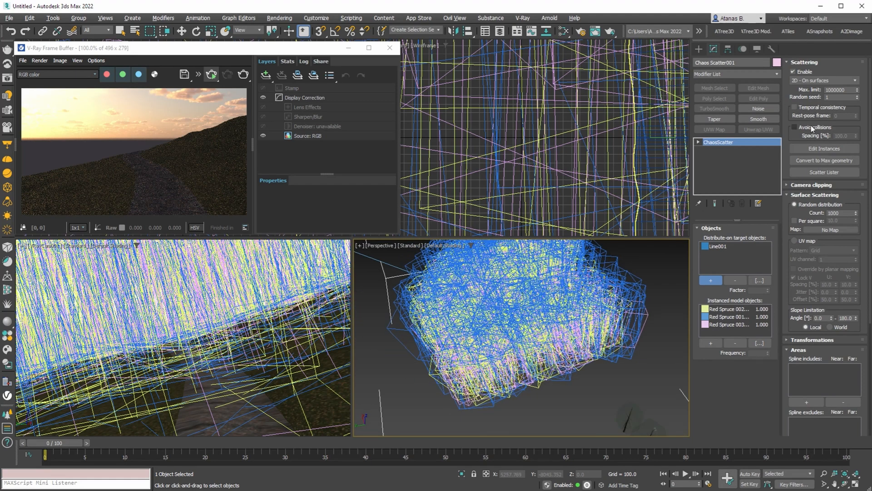
click(796, 127)
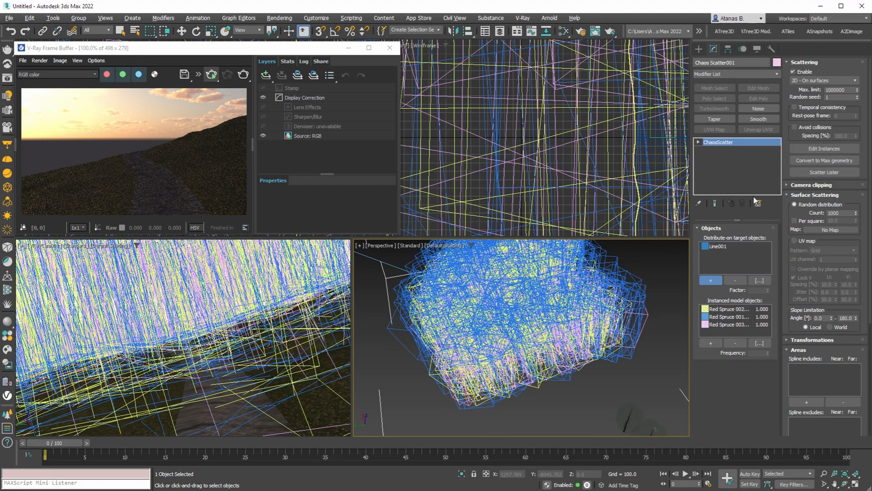
mouse_move(771, 202)
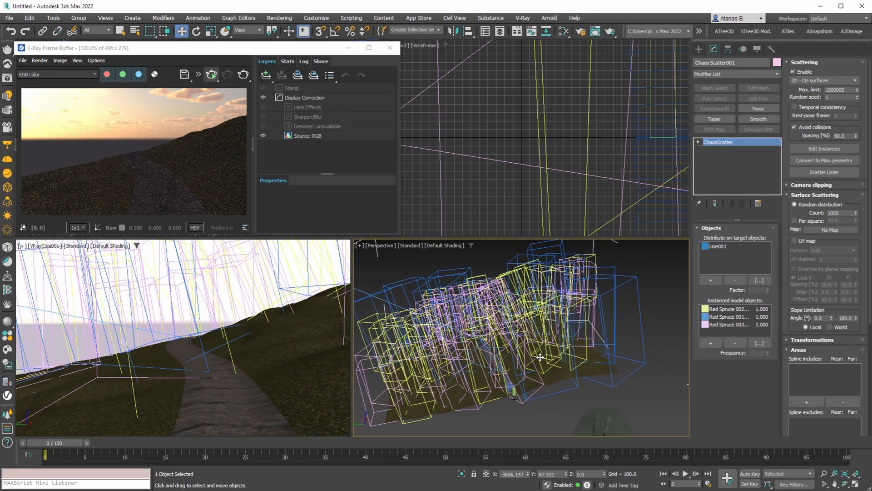
drag(539, 356, 666, 364)
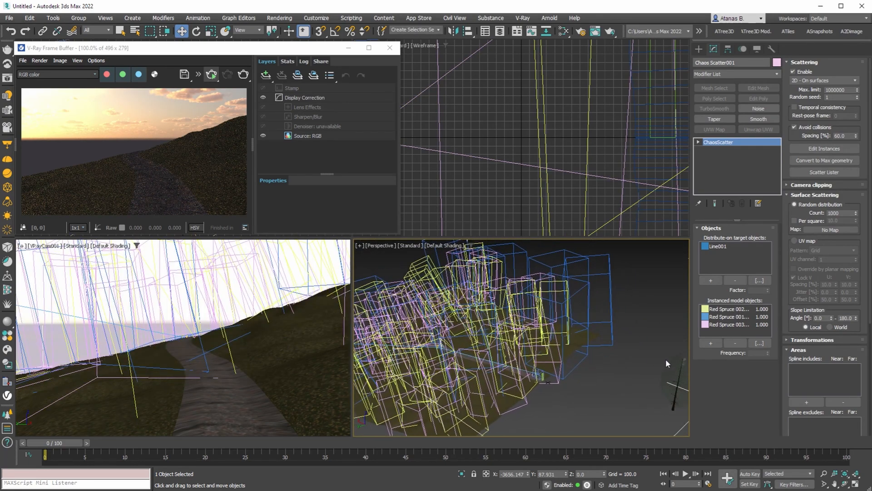
scroll(down, 3)
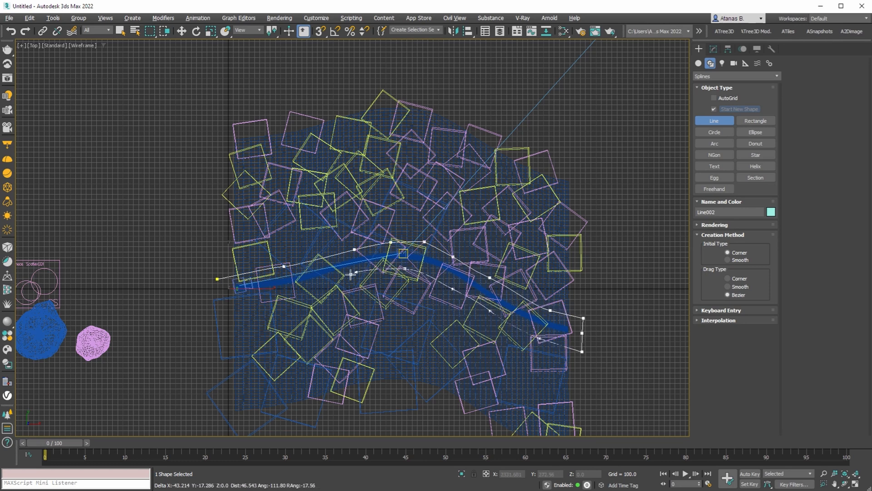
Step: Draw the Line002 spline along the blue trail and exclude it from the tree scatter
drag(351, 274, 215, 286)
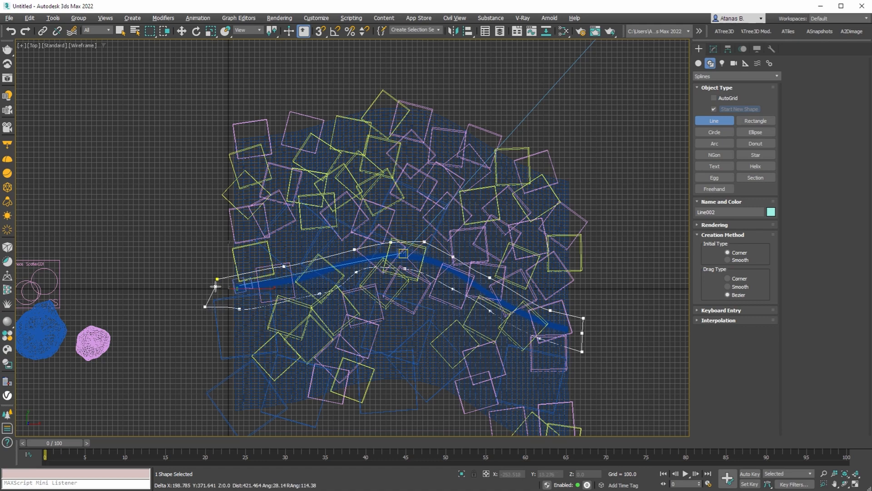
click(181, 31)
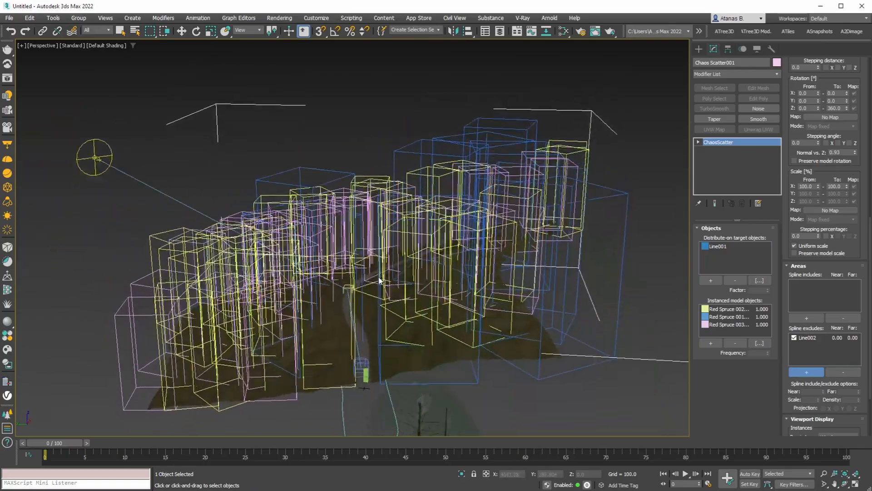
Step: Set scatter Scale X/Y From to 80 with Uniform scale off for 80–100 percent tree size variation
drag(378, 278, 529, 245)
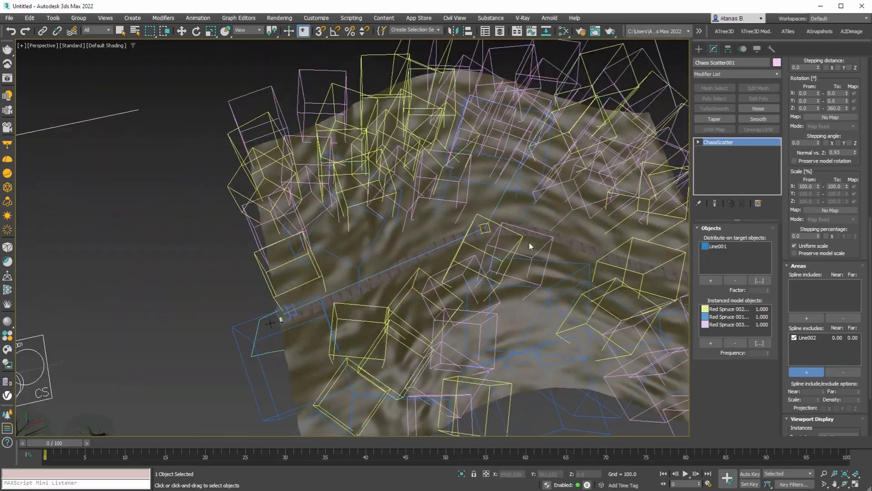
drag(529, 247, 406, 276)
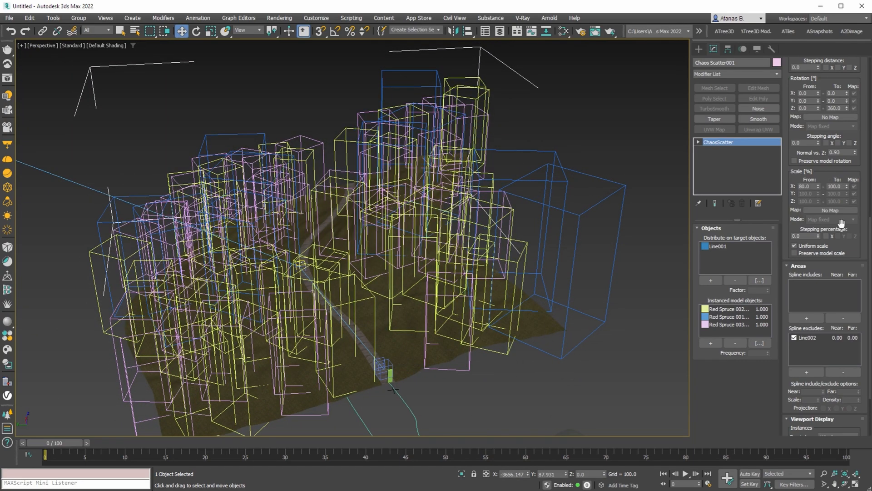
mouse_move(845, 189)
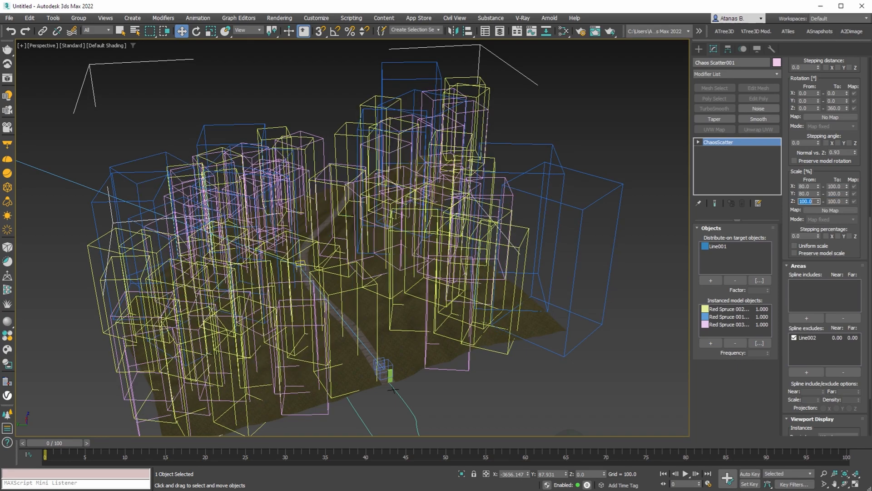
drag(390, 223, 450, 212)
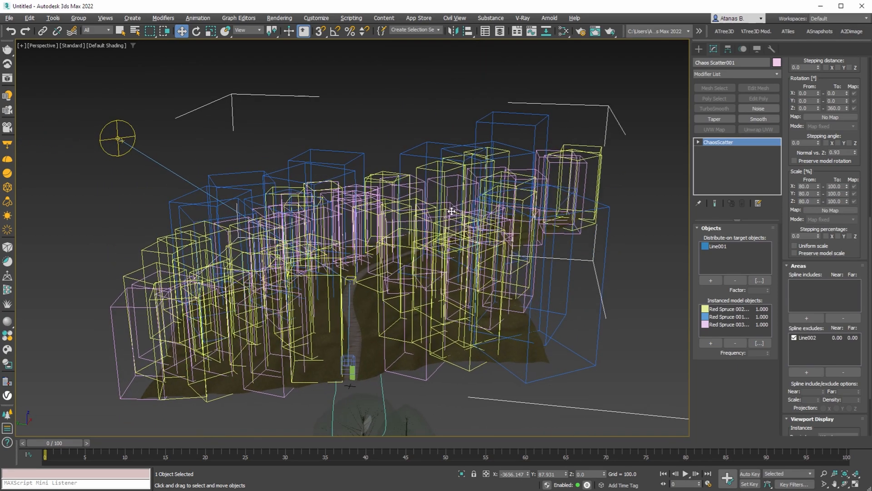
drag(450, 211, 462, 225)
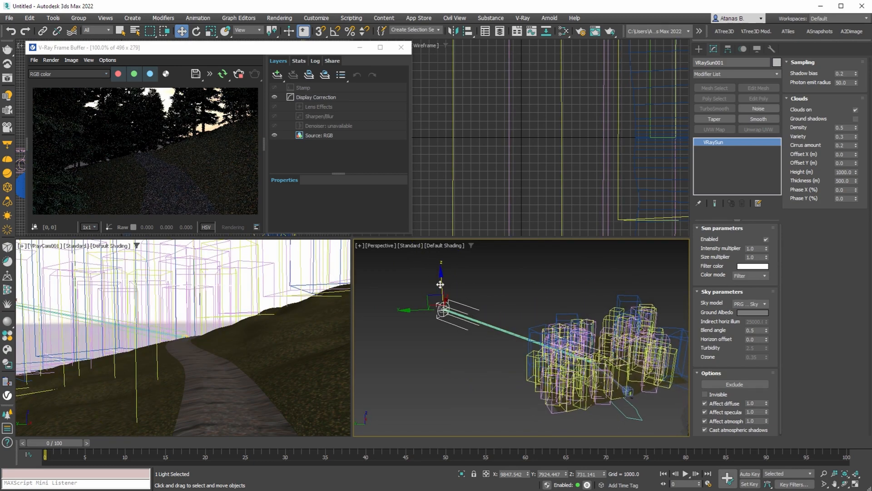
Step: Lower VRaySun001 toward the horizon for evening light in the IPR render
drag(442, 304, 499, 291)
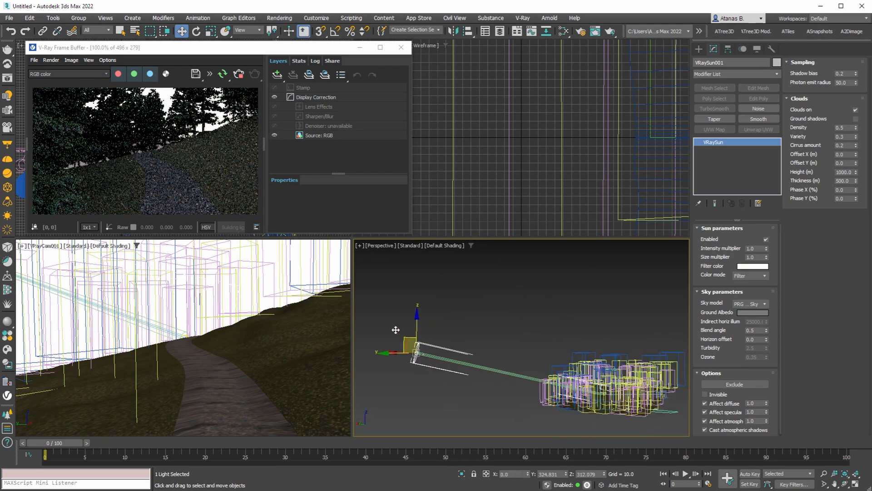
drag(395, 329, 443, 318)
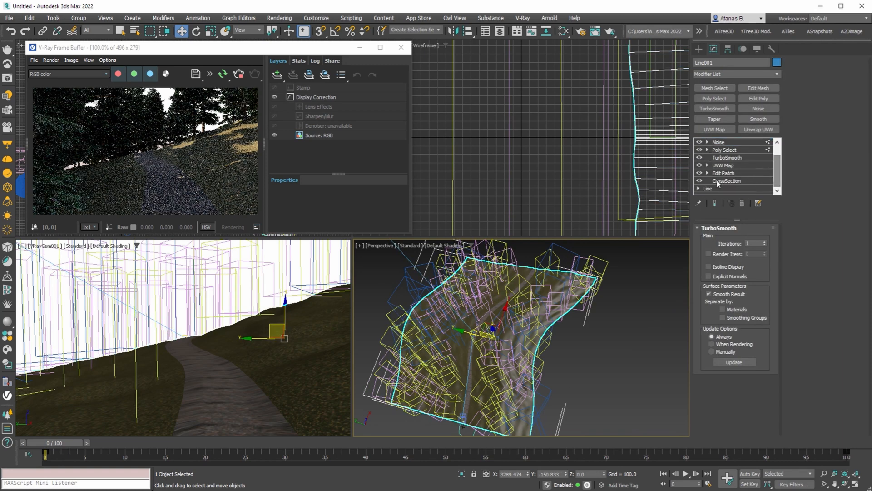
Step: Move Line001's vertices to let sunlight patches reach the trail, restarting the IPR render
scroll(down, 3)
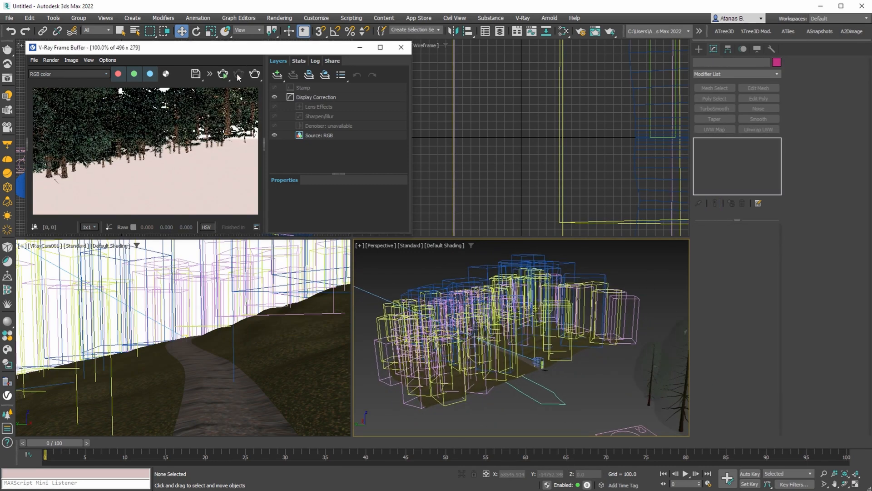
click(223, 74)
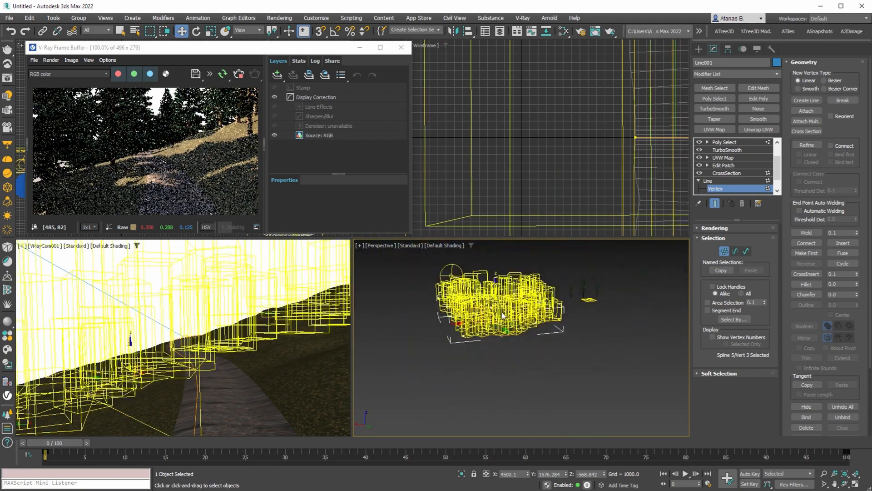
drag(501, 315, 512, 336)
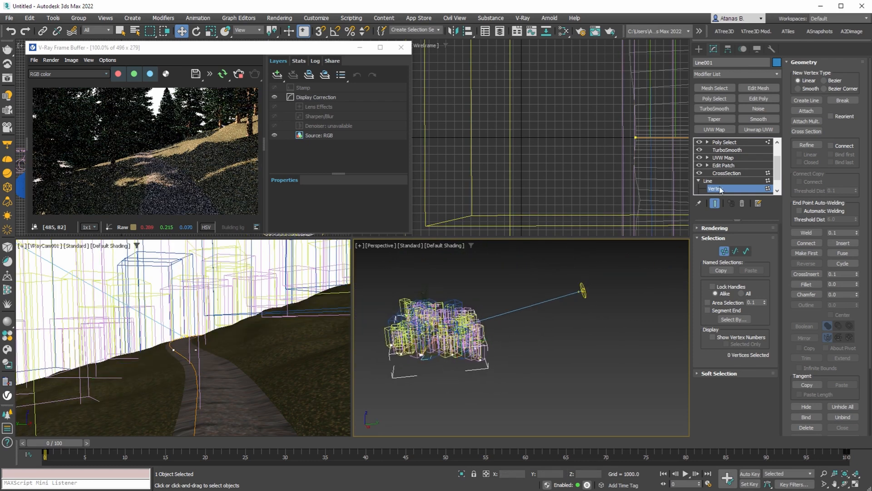
Step: Raise VRaySun001 above the forest and step the ChaosScatter Random seed through new values
click(582, 291)
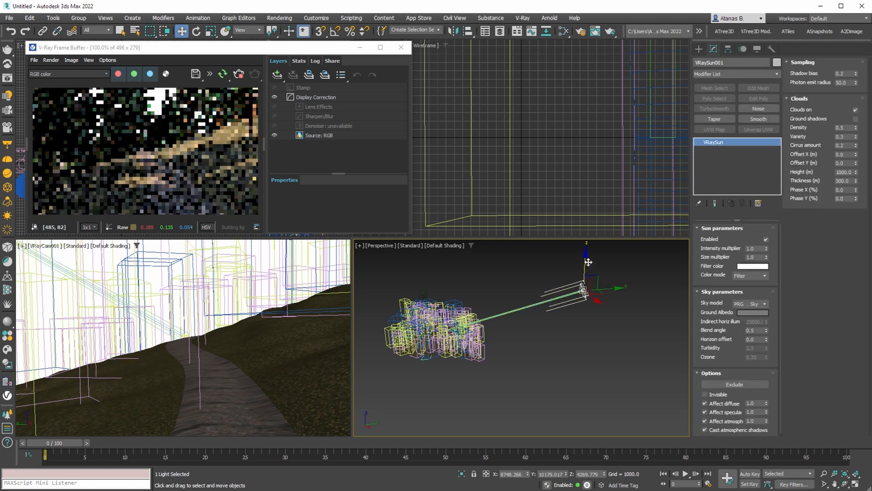
drag(586, 262, 586, 277)
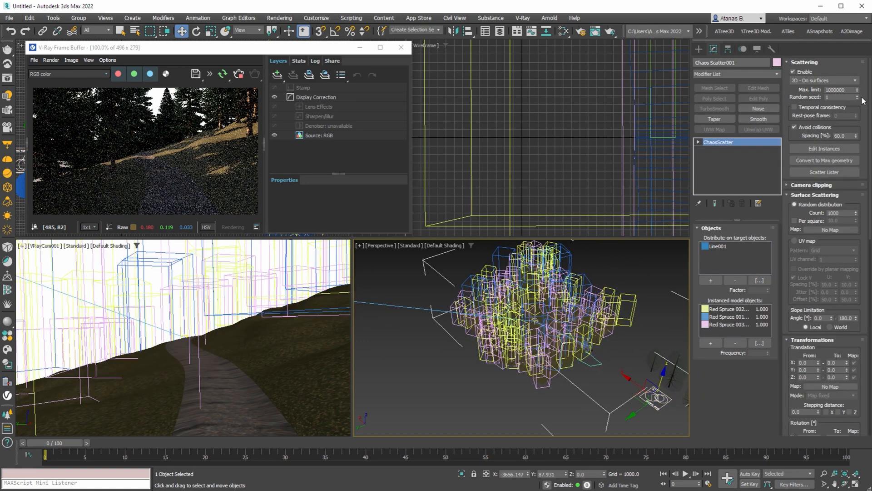
click(857, 95)
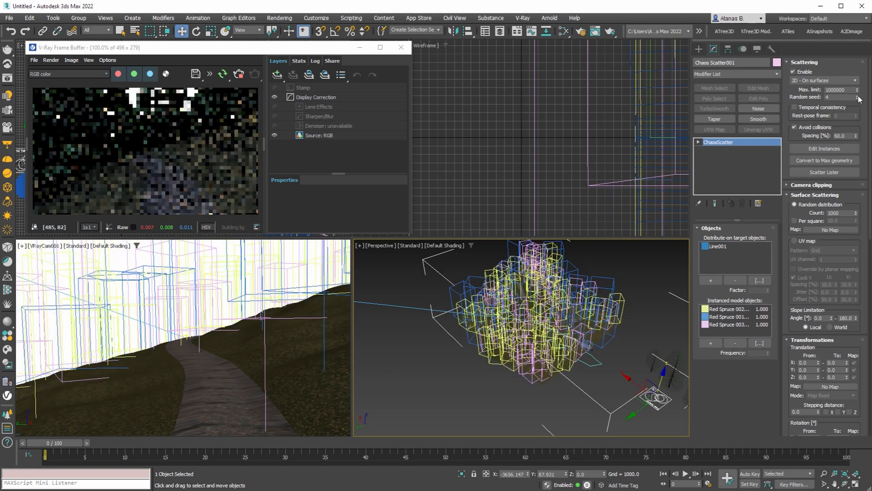
click(861, 95)
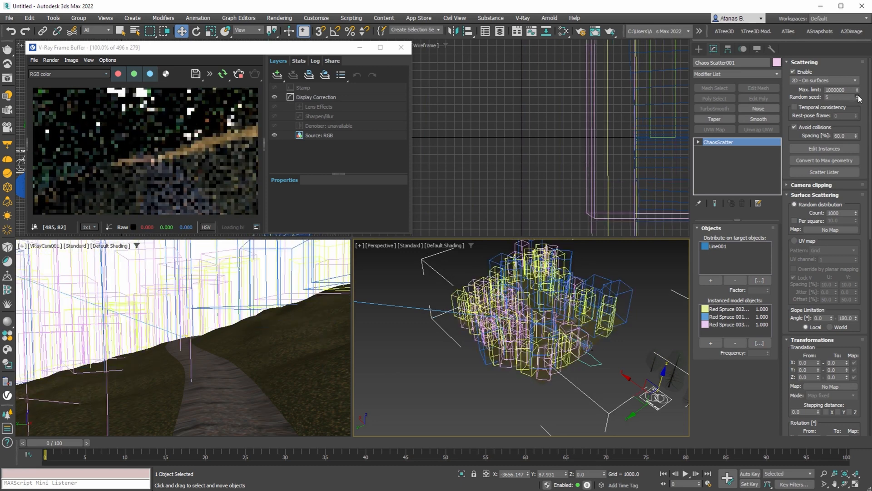
click(866, 98)
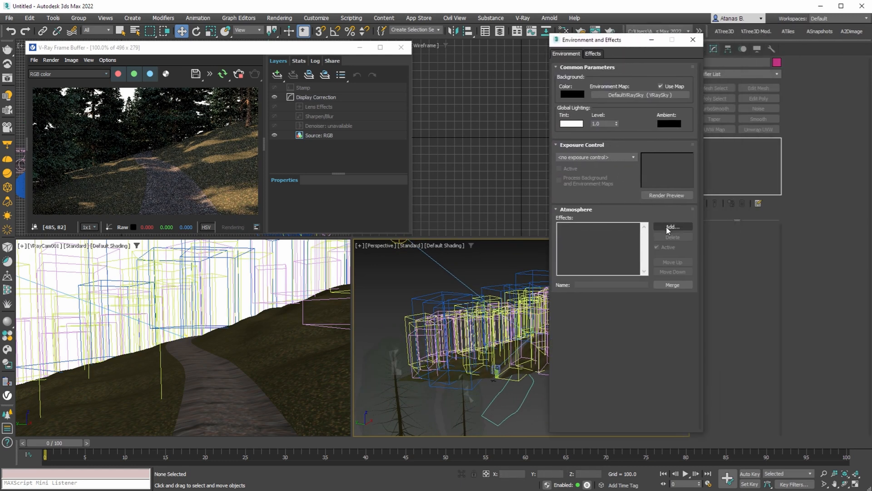
Step: Add VRayEnvironmentFog with distance 5000, height 500, step size 10 and rerender the trail
click(672, 226)
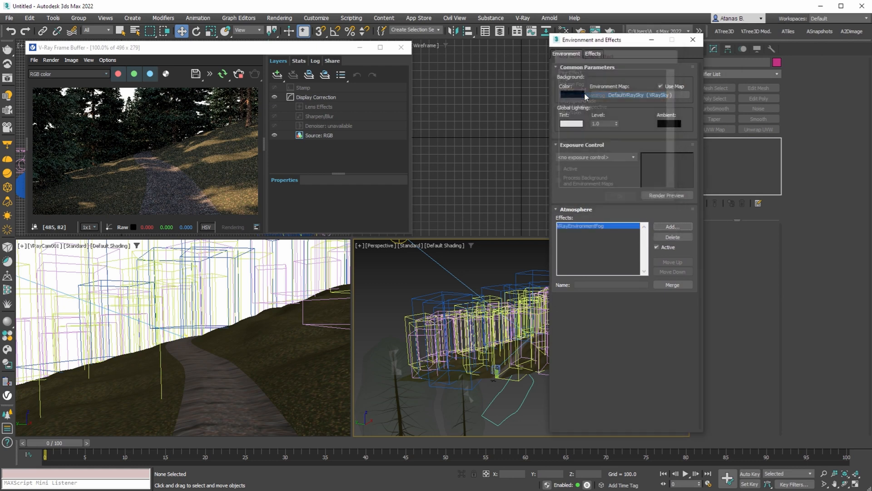
click(582, 225)
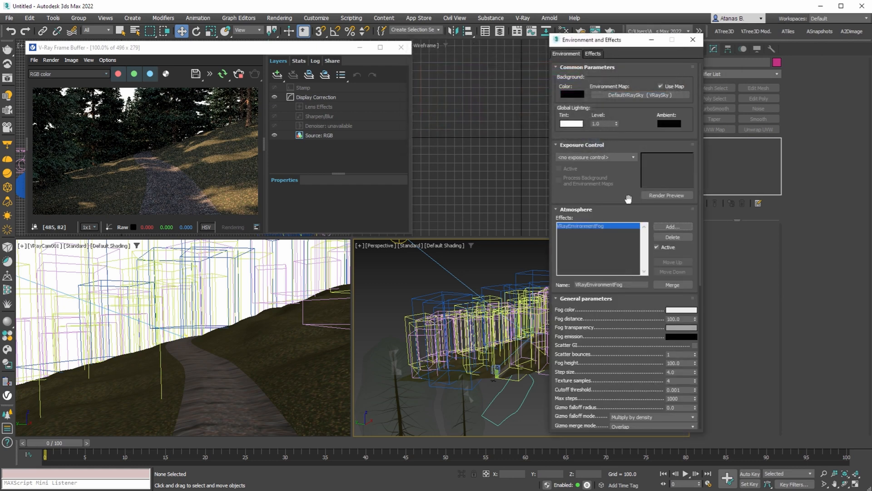
click(676, 310)
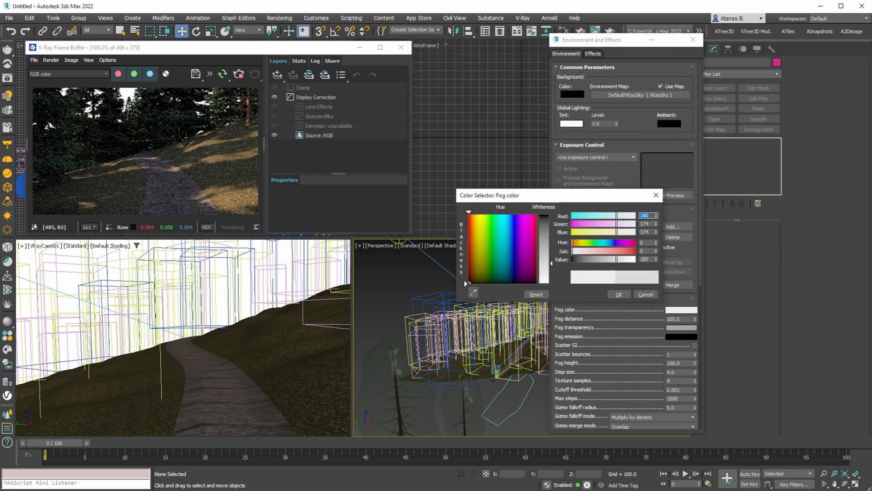
click(645, 293)
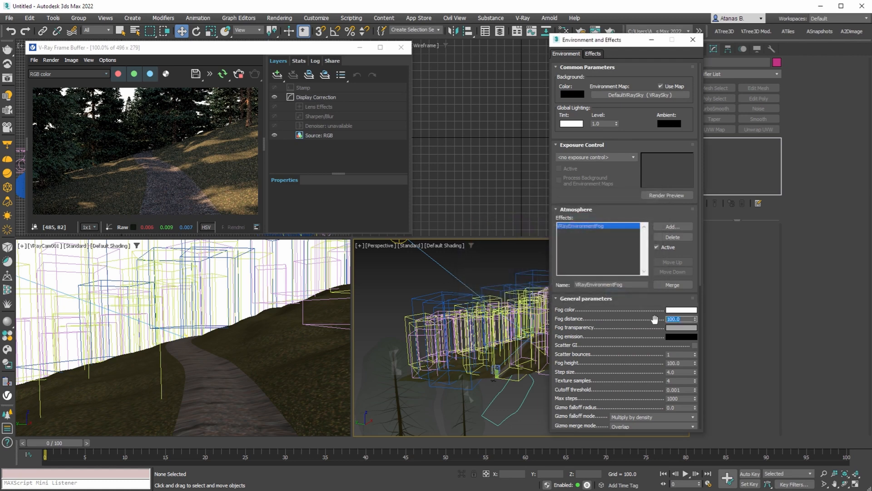
click(681, 327)
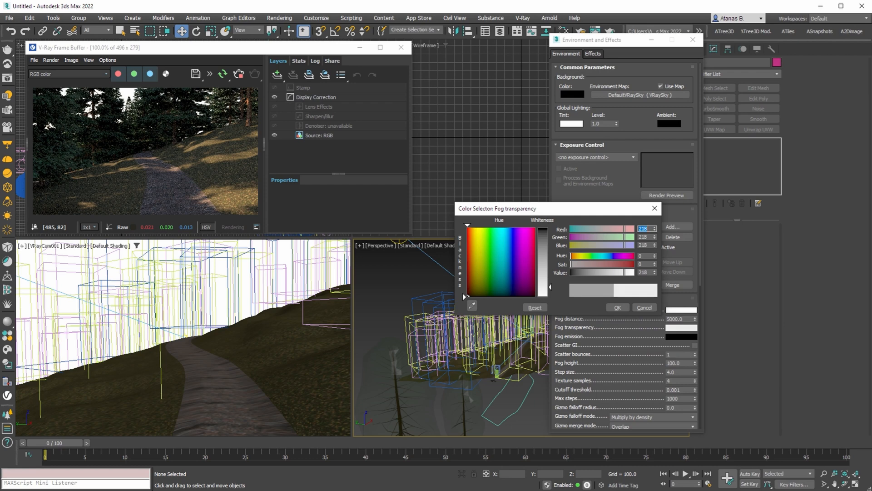
click(617, 307)
text(10)
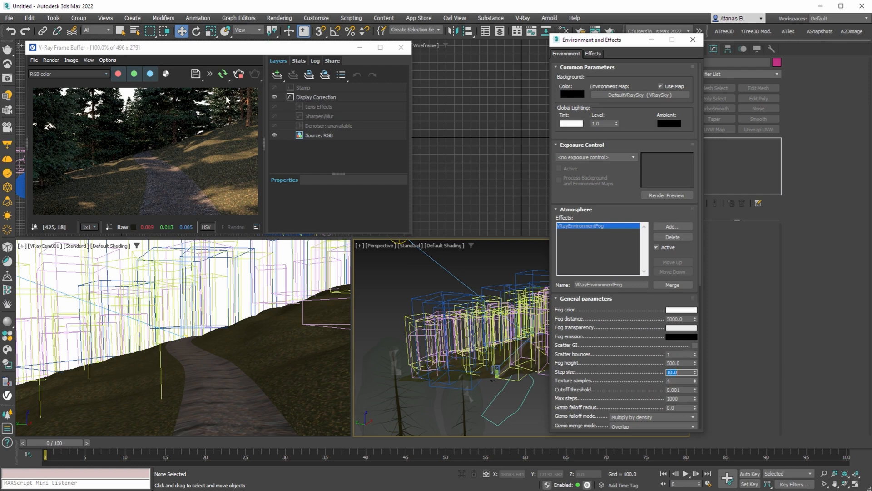
mouse_move(122, 153)
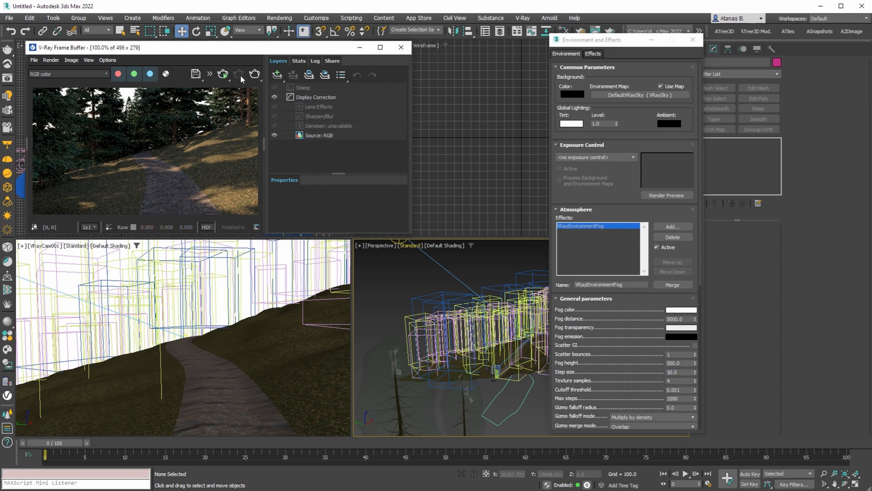
click(222, 74)
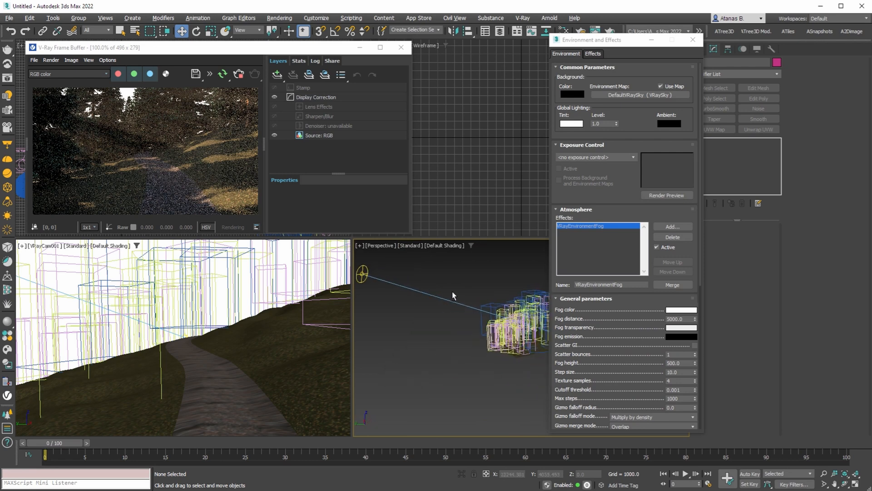
Step: Show the Trees library under 3D Models > Vegetation in the Cosmos Browser
click(362, 272)
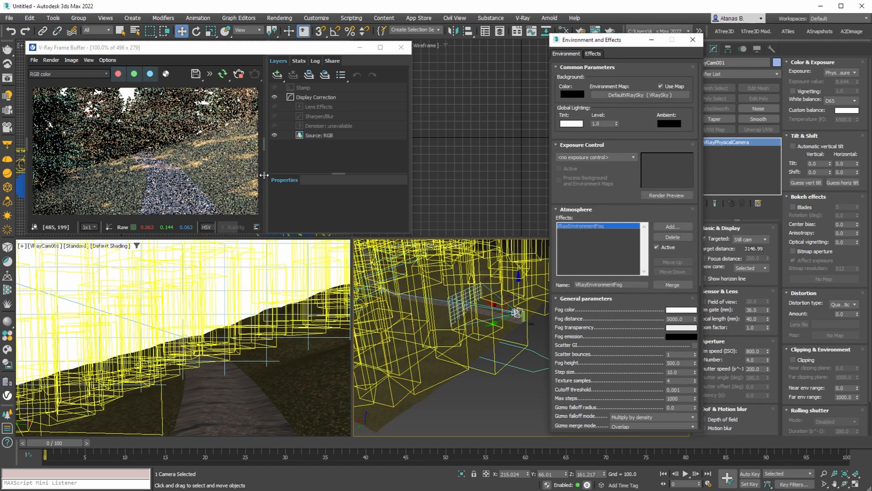
click(239, 73)
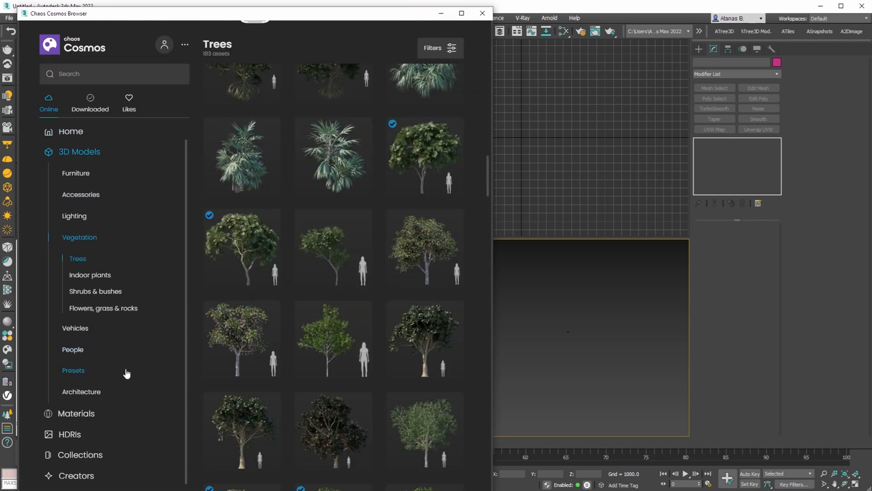
Step: Import the Grass Wild 001 scatter preset and place it in the viewport
click(73, 370)
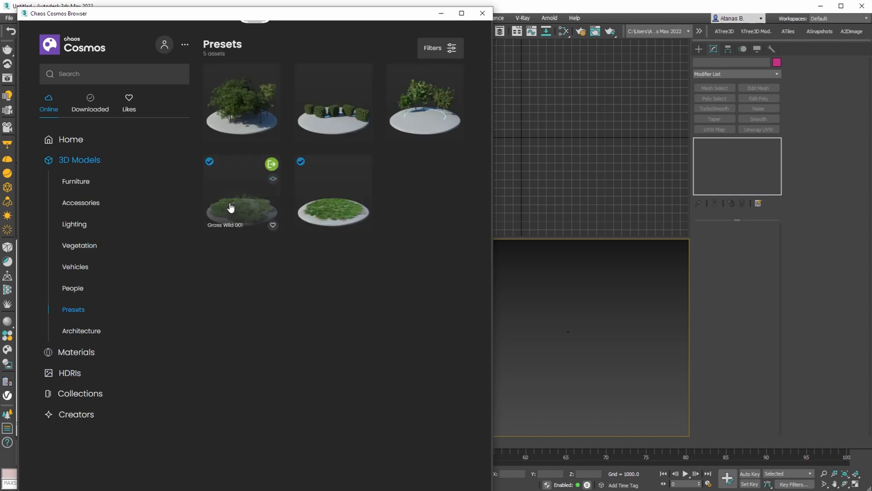
click(271, 164)
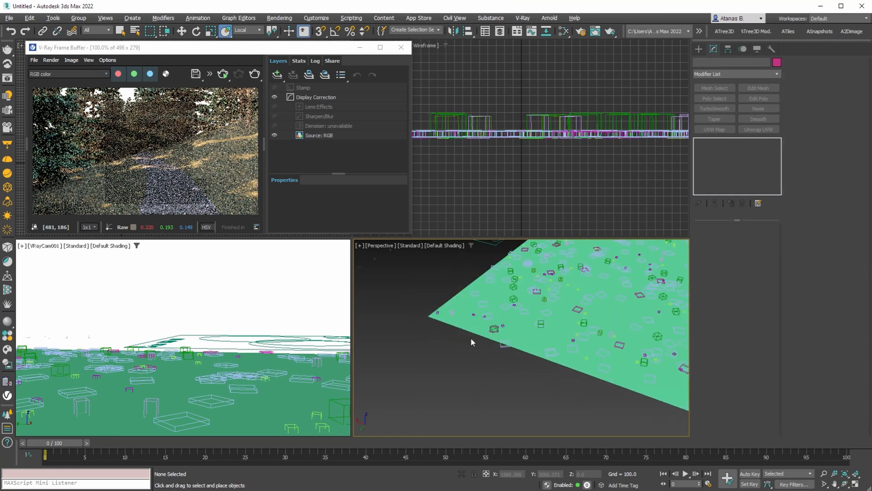
click(556, 323)
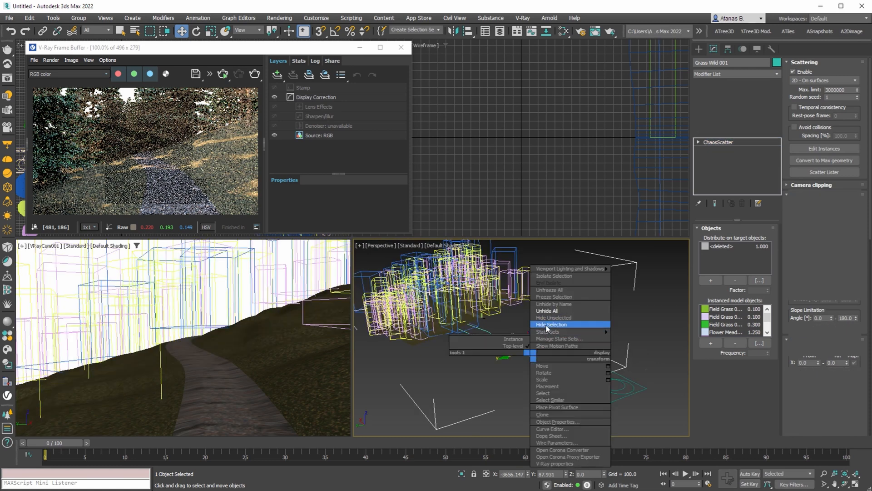
Step: Replace the deleted target with Line001 as distribution surface and set the grass Count to 2000
click(551, 324)
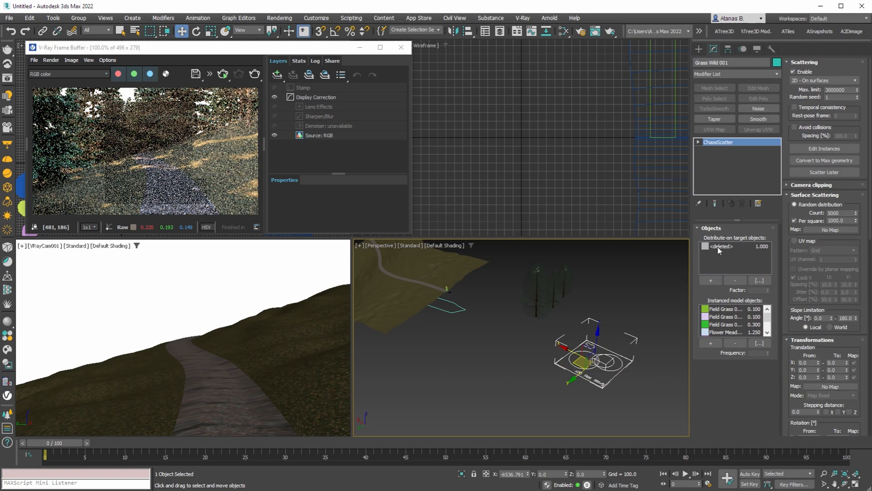
click(734, 280)
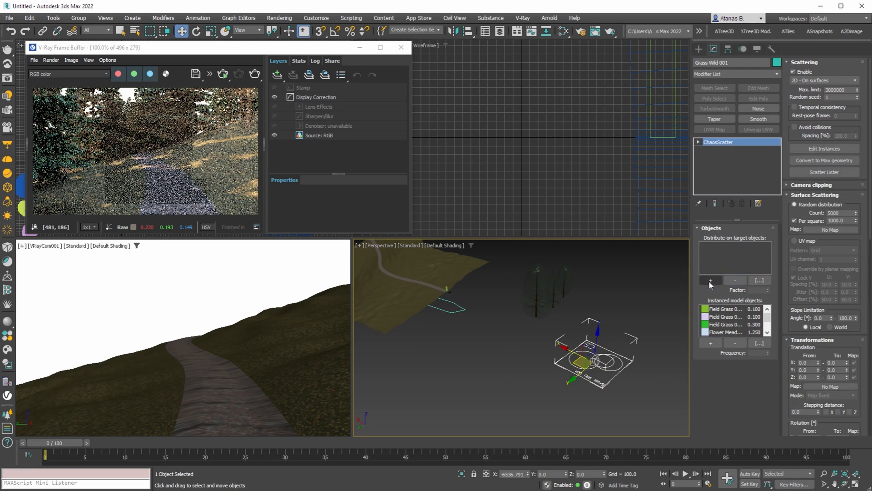
click(711, 279)
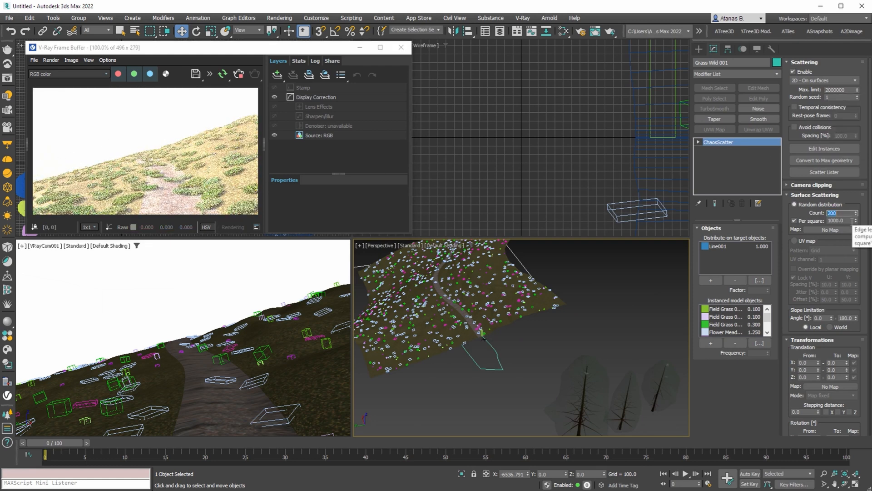
text(2000)
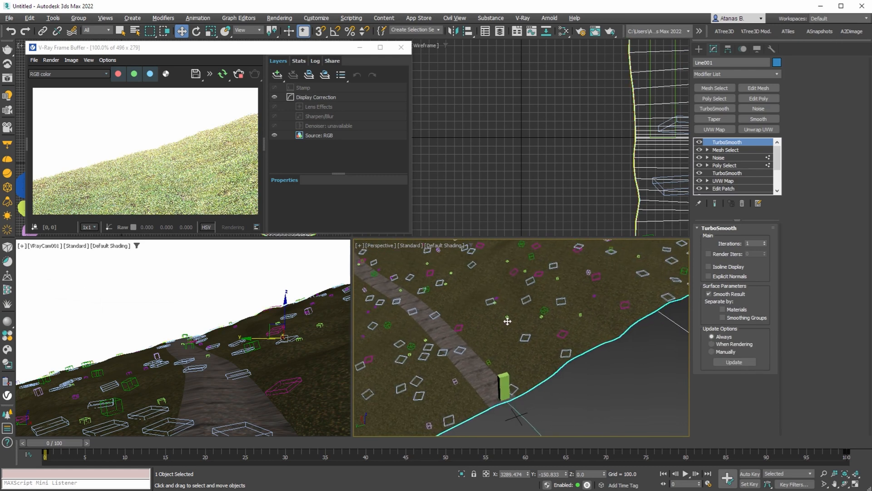
Step: Add Edit Poly to Line001, reuse the border edge selection and create an editable spline shape from it
click(758, 99)
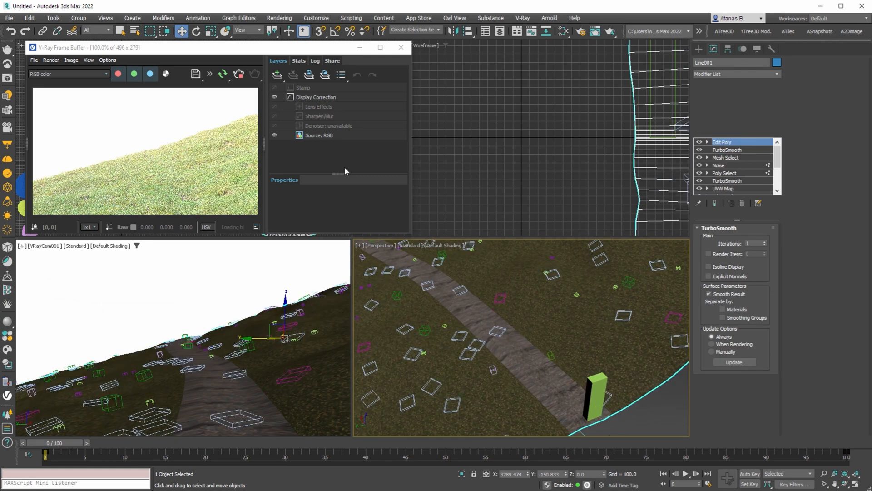
click(722, 142)
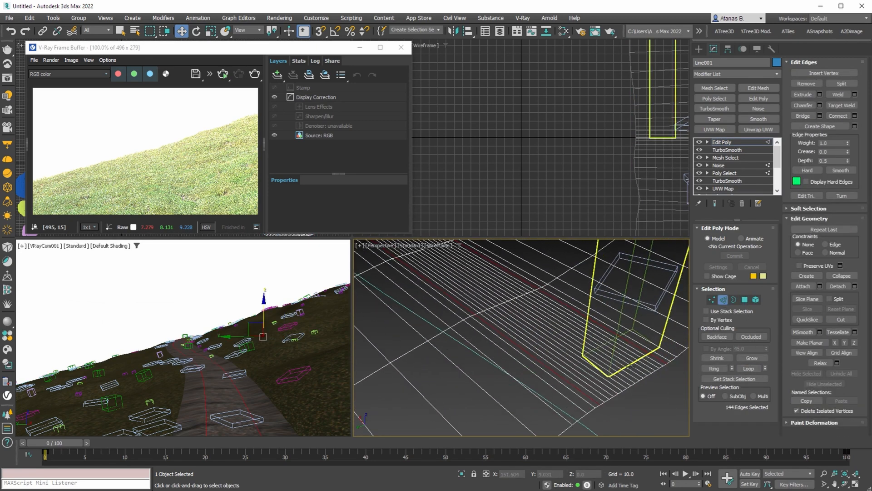
click(734, 378)
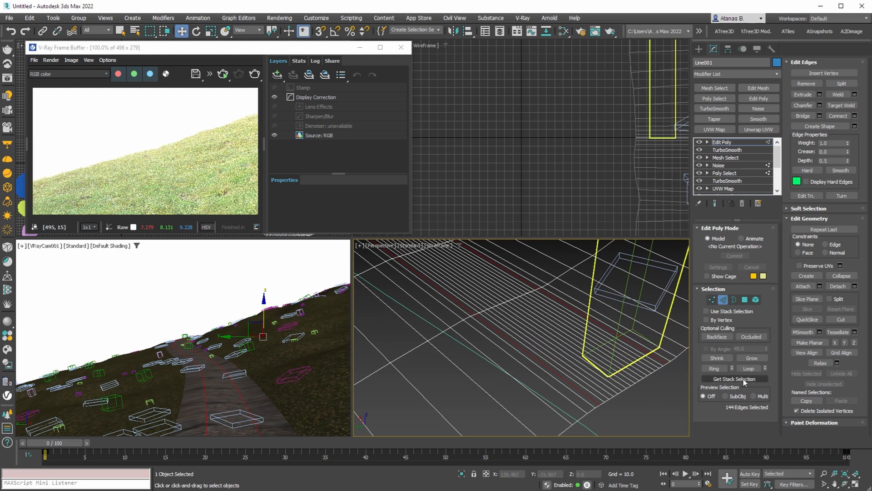
click(734, 378)
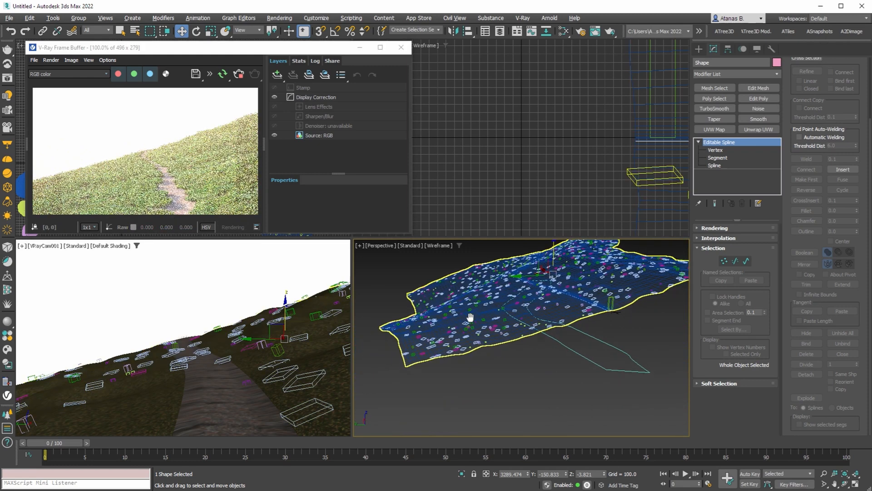
Step: Unhide all scene objects and bring up the AvizStudioTools list for the colour manager
right_click(470, 317)
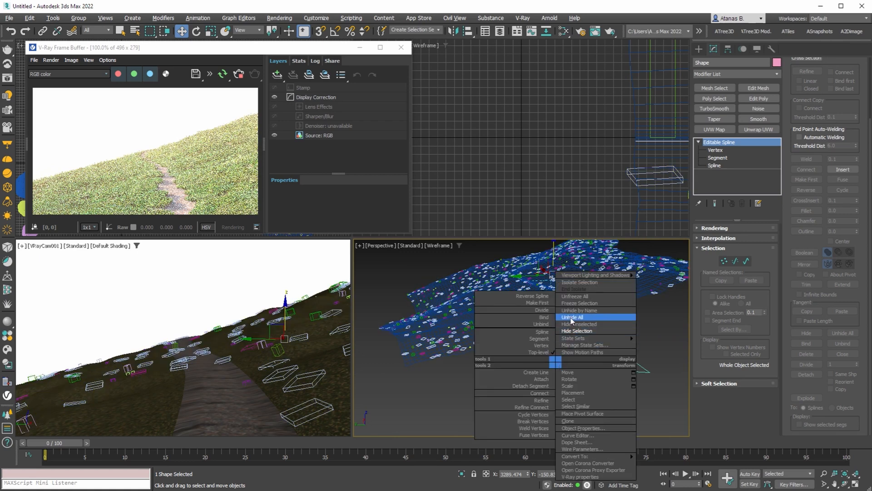
click(571, 316)
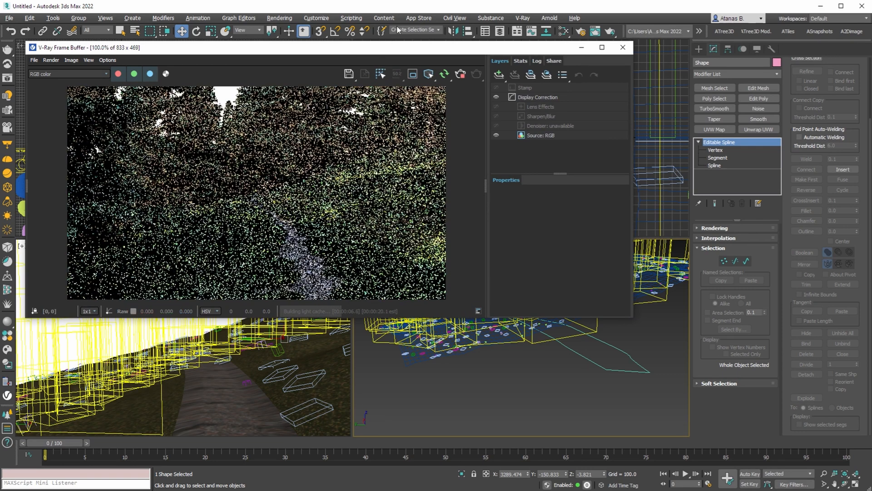
click(418, 18)
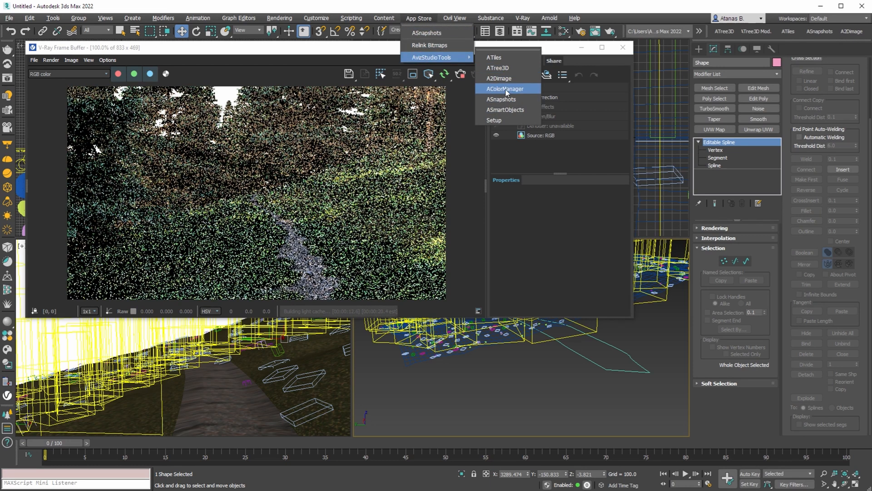
Step: Launch AColorManager beside the frame buffer and convert the whole scene to ACEScg
click(505, 88)
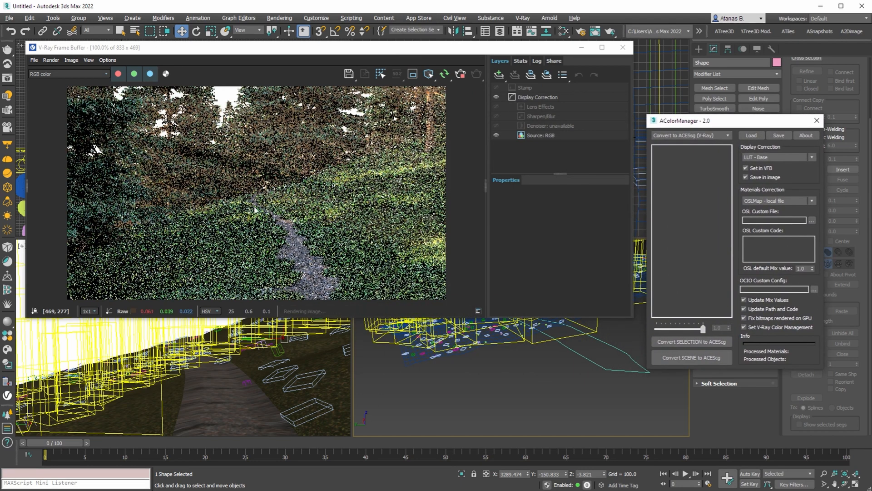
click(460, 73)
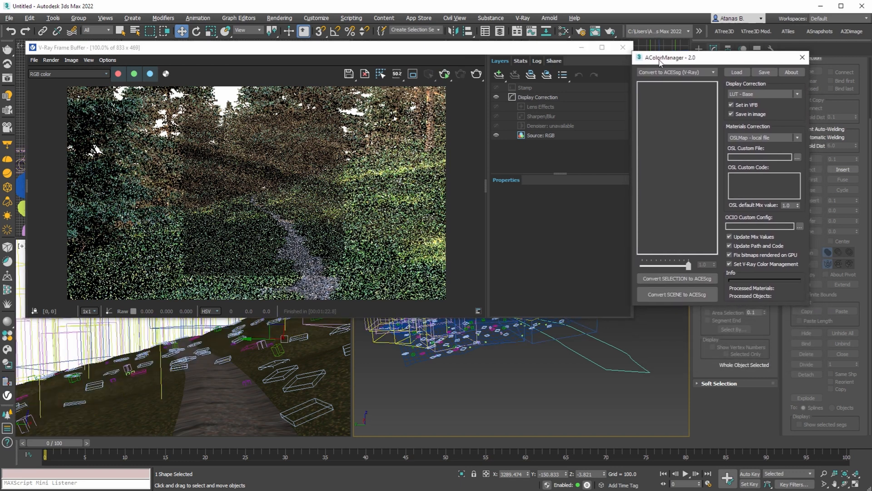
drag(671, 57, 671, 47)
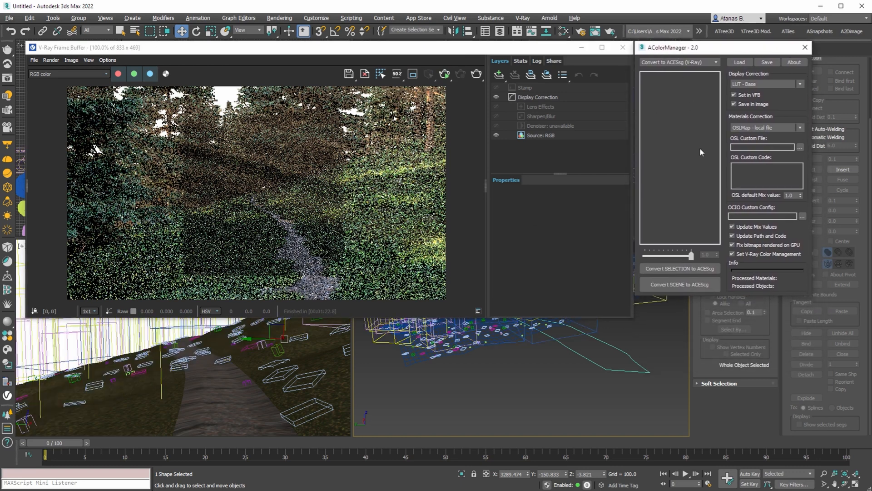
click(679, 285)
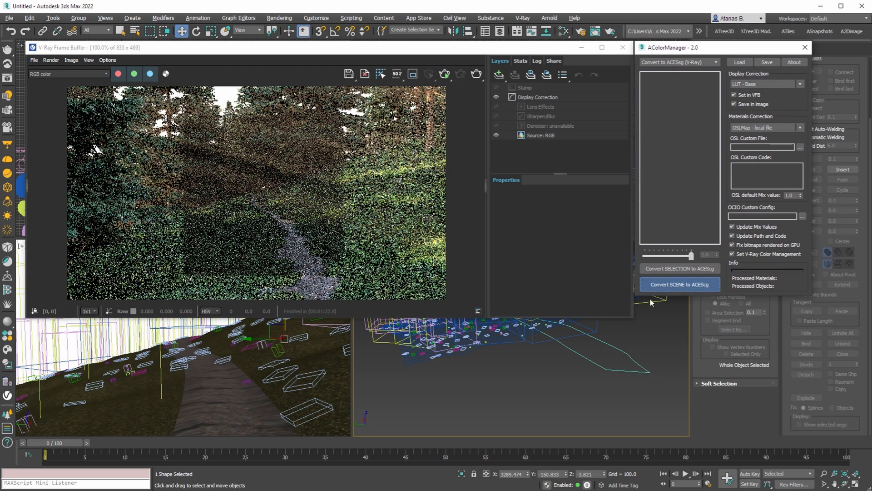
click(680, 284)
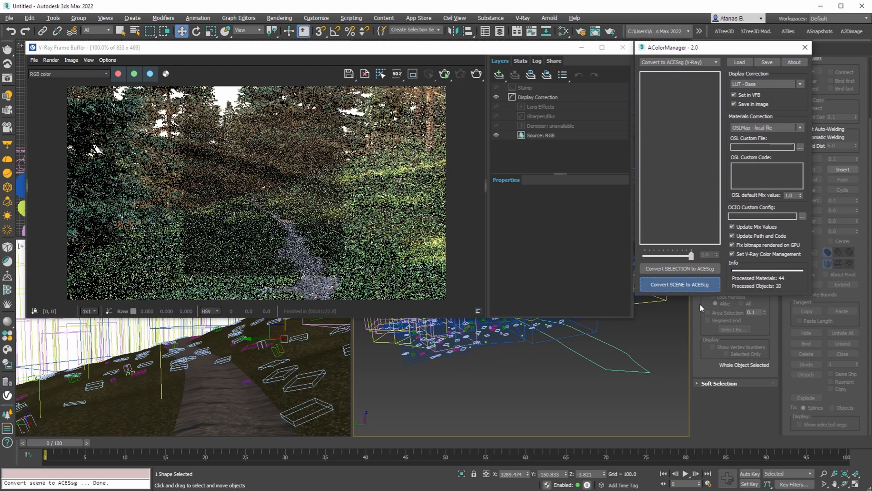
mouse_move(749, 287)
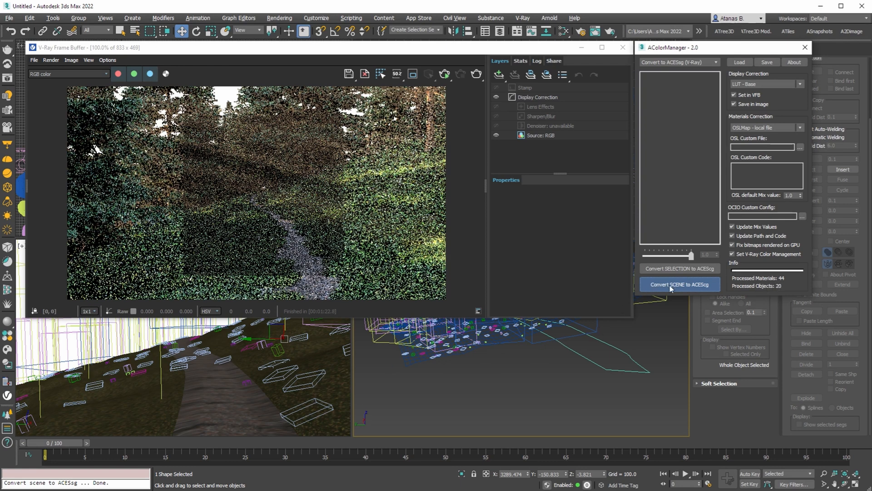
click(680, 284)
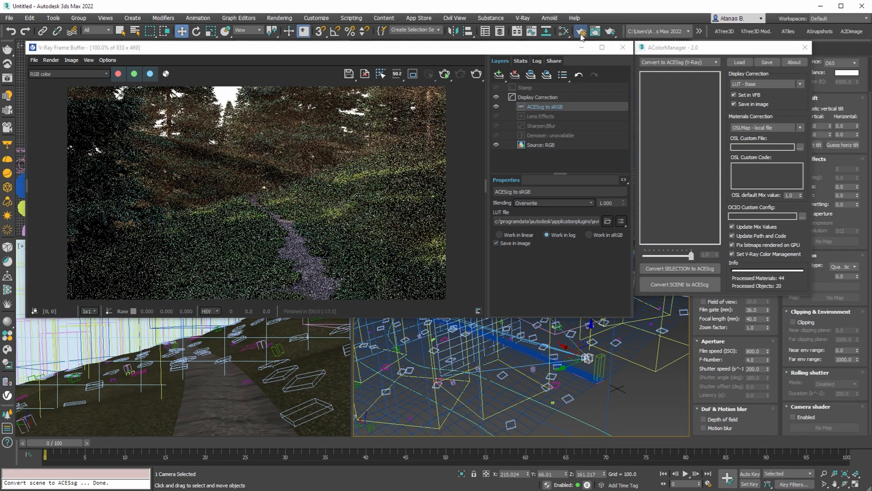
Step: Enable the ACEScg to sRGB correction layer in the VFB and bring up Render Setup
click(581, 31)
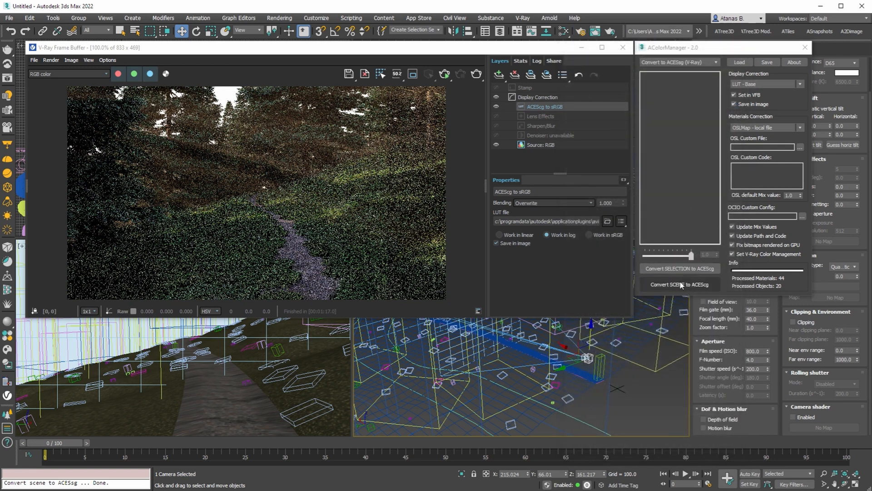
click(678, 284)
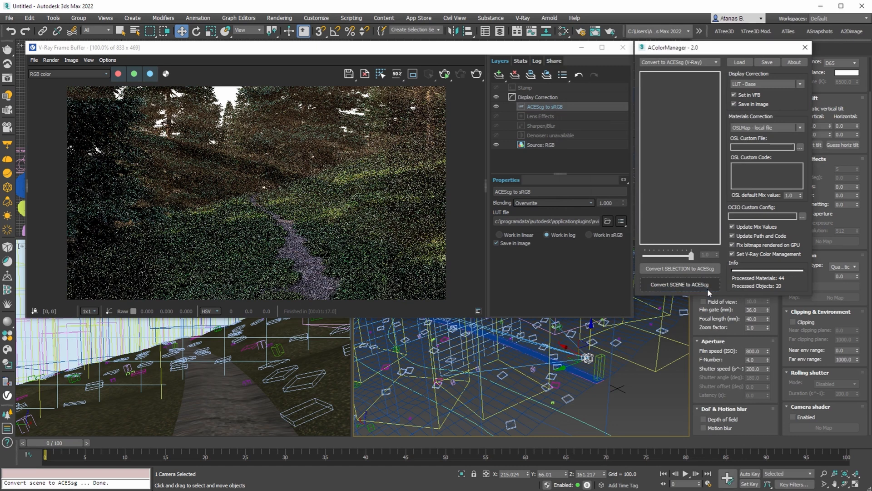
click(579, 31)
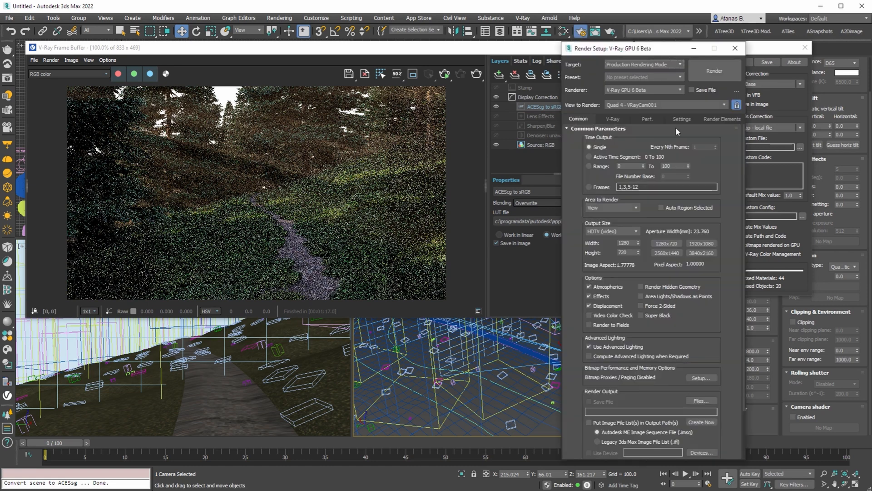
click(647, 118)
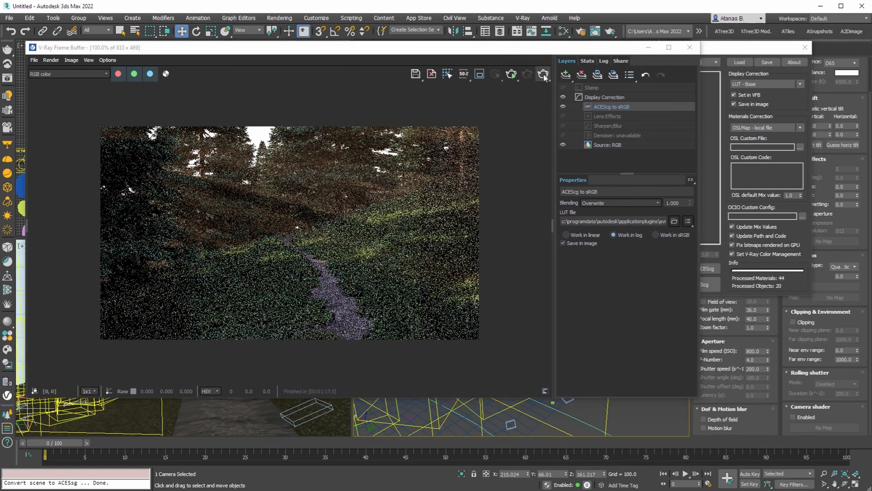
click(542, 73)
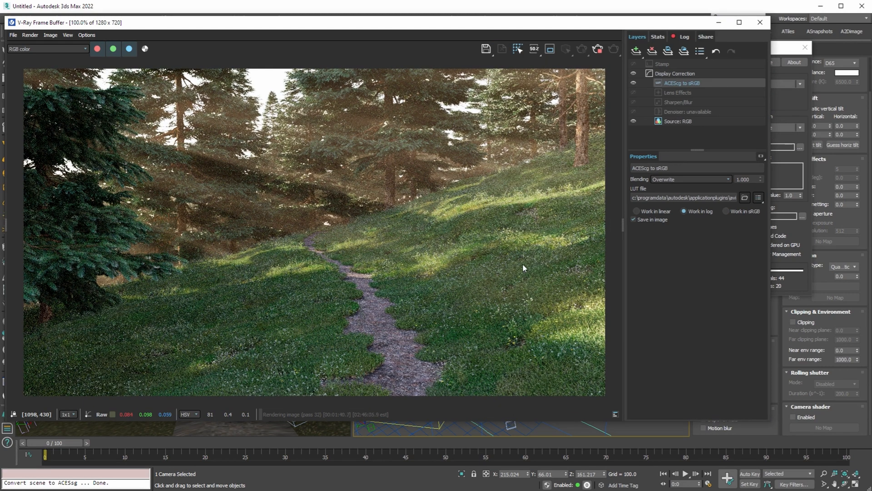
mouse_move(342, 238)
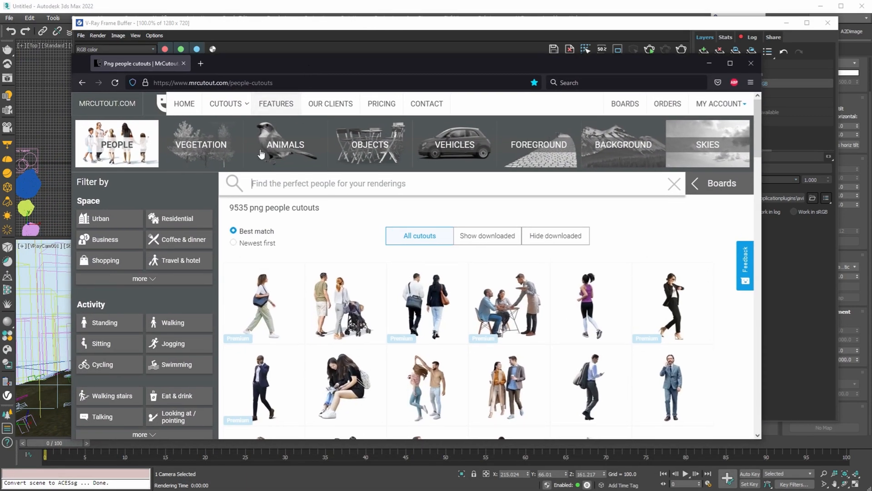
Step: Search mrcutout.com's people cutouts for 'hiking'
text(hiking)
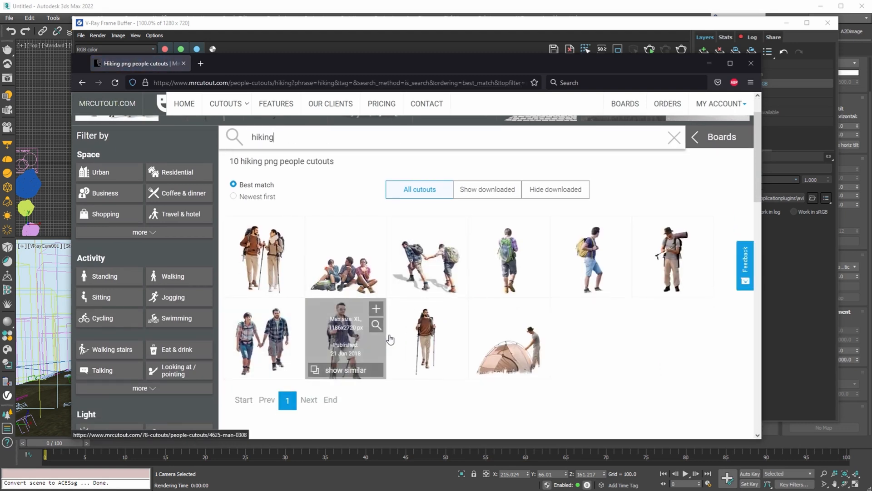
mouse_move(400, 344)
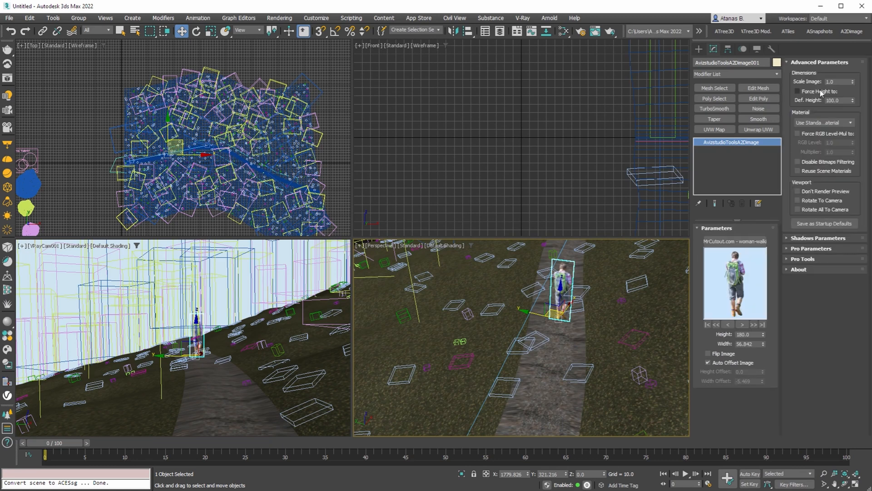
Step: Set the A2Dimage cutout to Rotate All To Camera, Shell Shadow on, and Use V-Ray Material
click(798, 210)
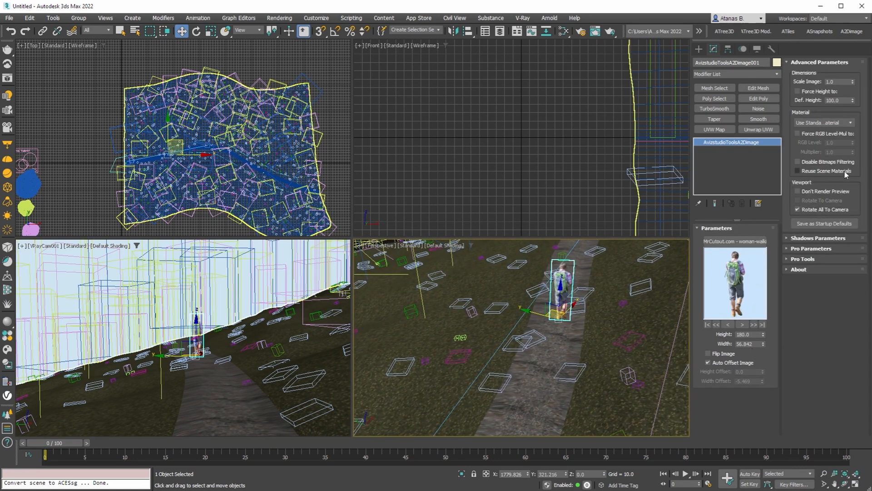
click(818, 237)
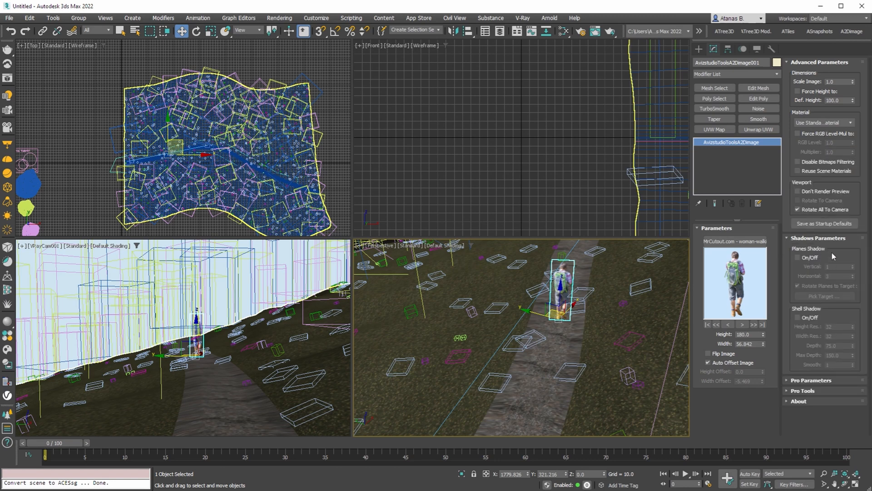
click(797, 318)
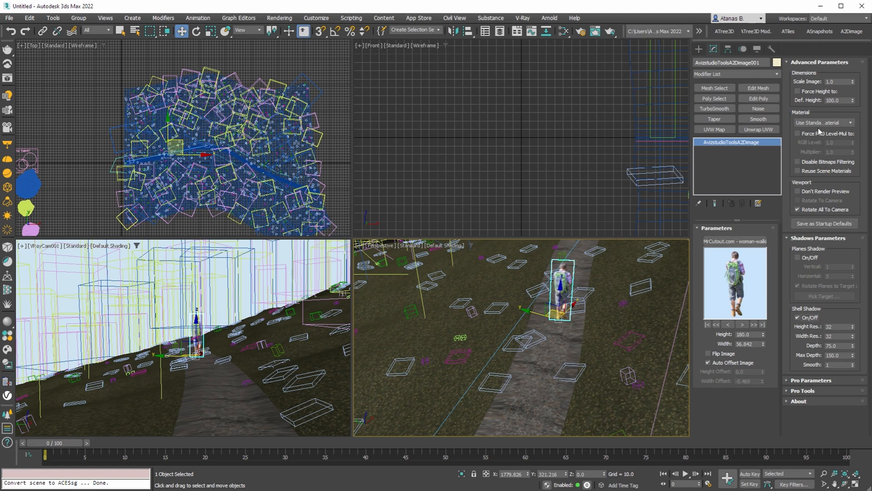
click(850, 123)
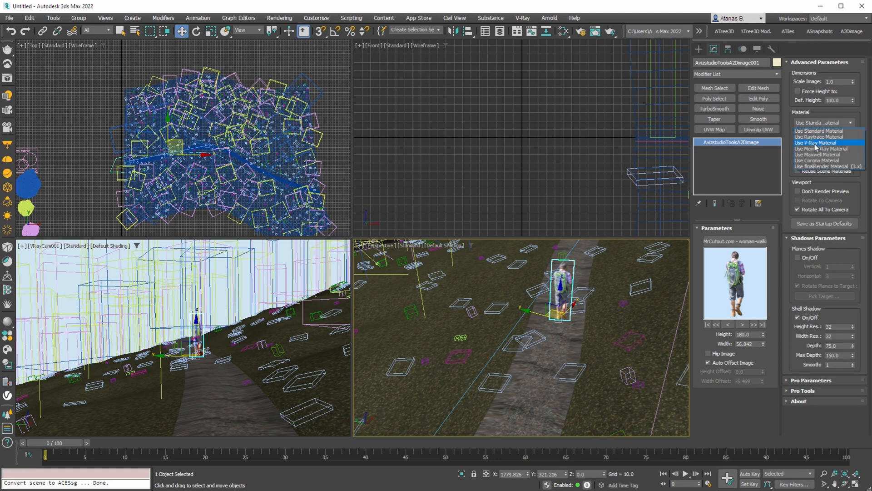
click(818, 143)
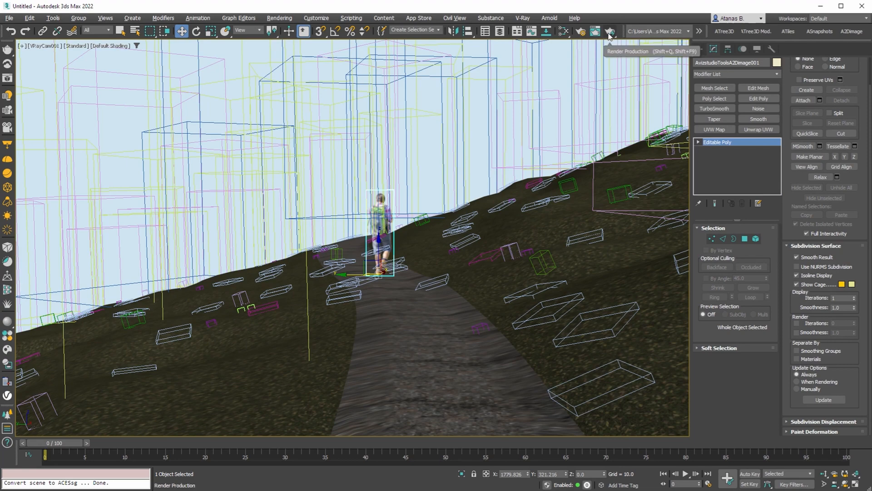
Step: Render the trail with the hiker, move the cutout farther up the path and render again
click(610, 31)
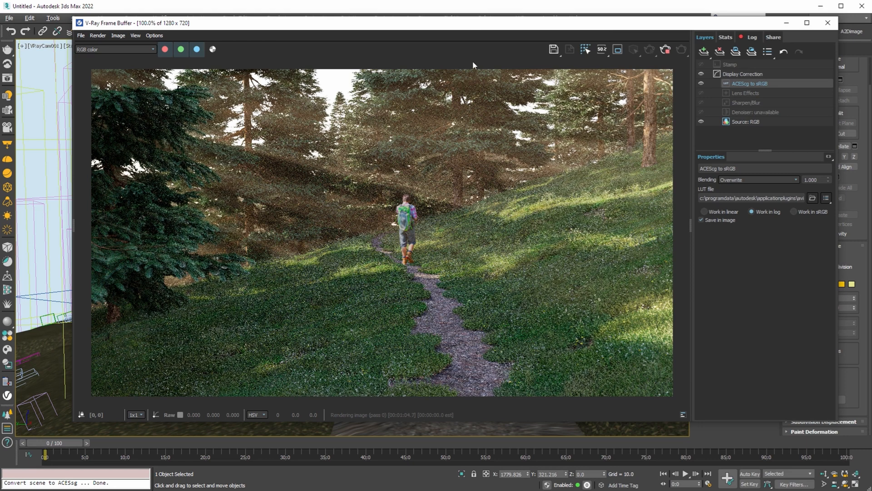
mouse_move(393, 261)
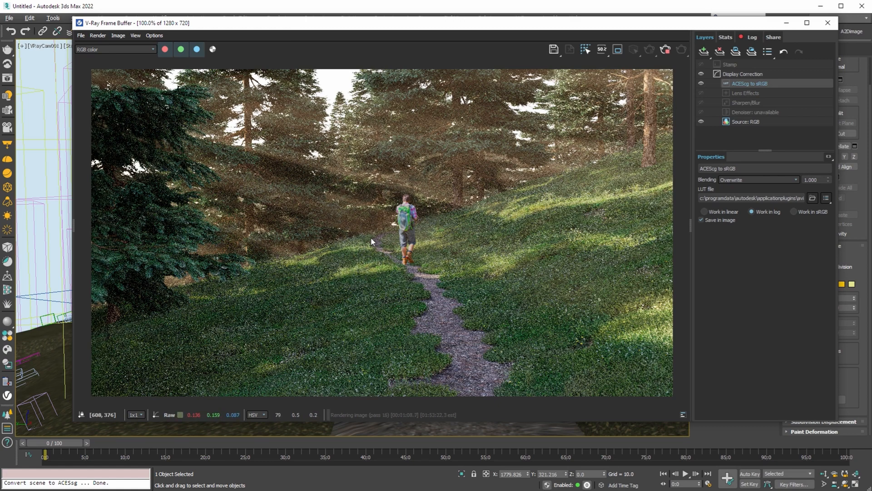
click(828, 22)
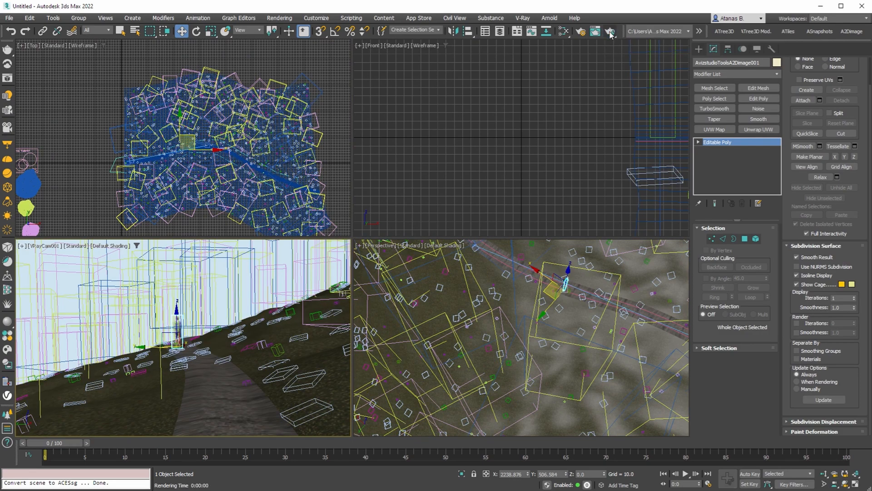
click(610, 31)
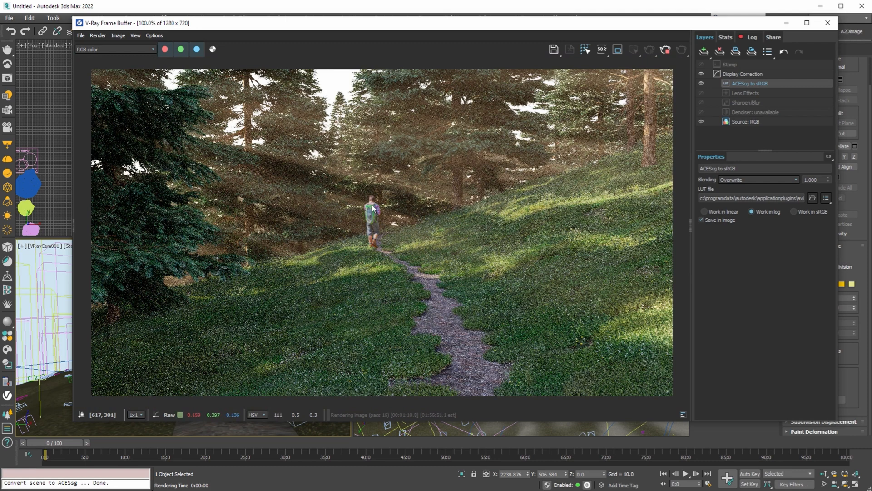
mouse_move(366, 219)
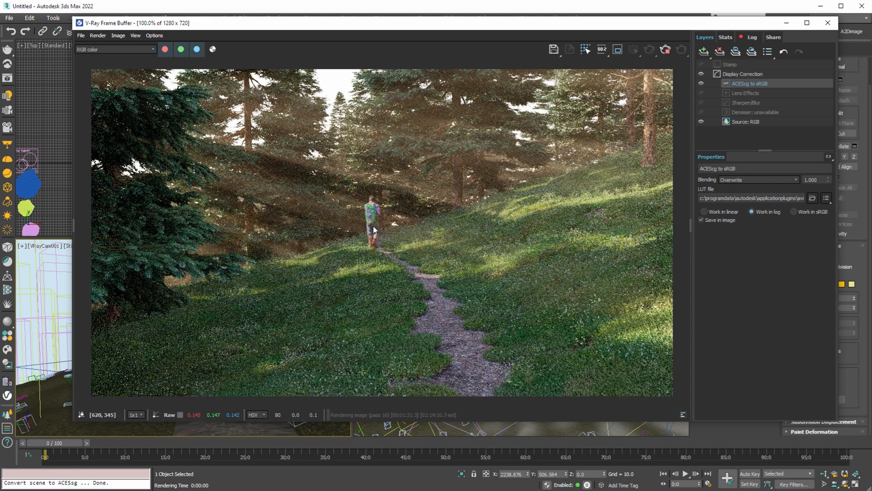
Step: Launch AColorManager from AvizstudioTools and convert the selected hiker cutout to ACEScg
click(828, 23)
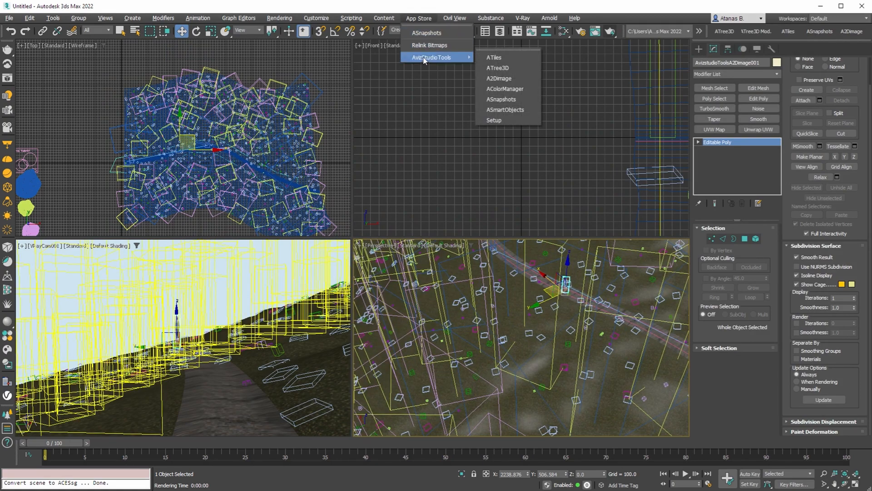
click(504, 88)
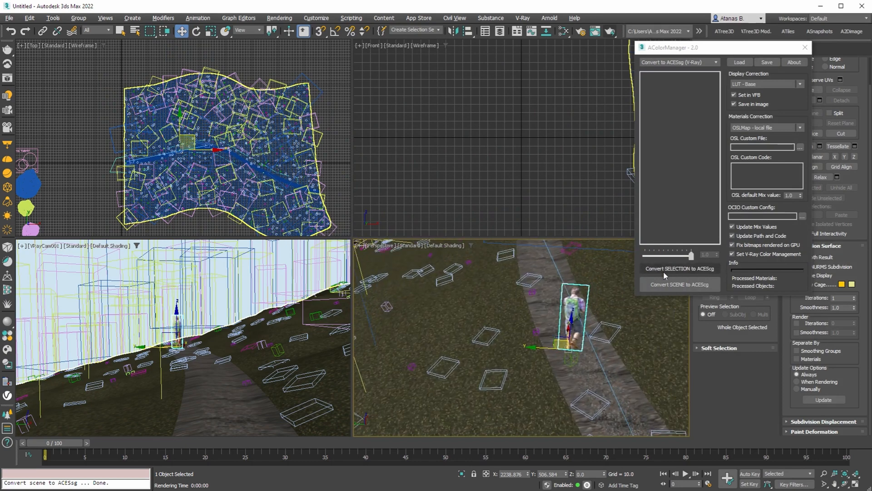
click(678, 268)
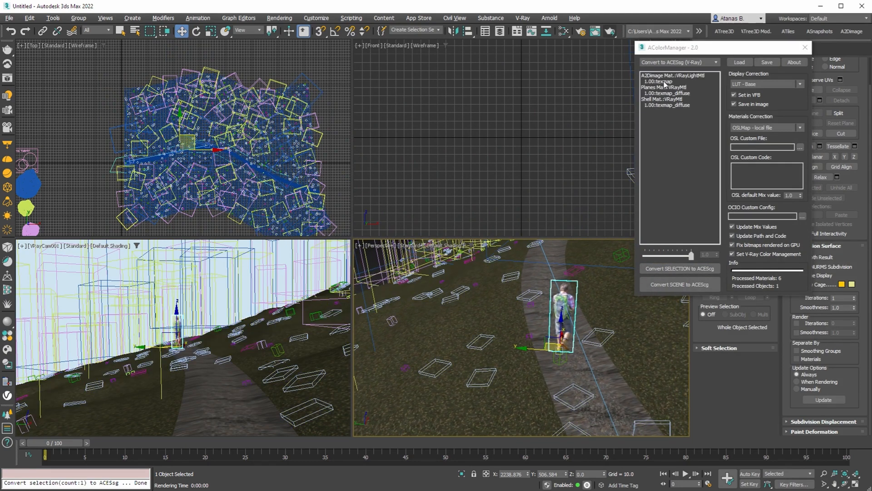
Step: Inspect the converted textures listed in the processed-materials report
click(660, 81)
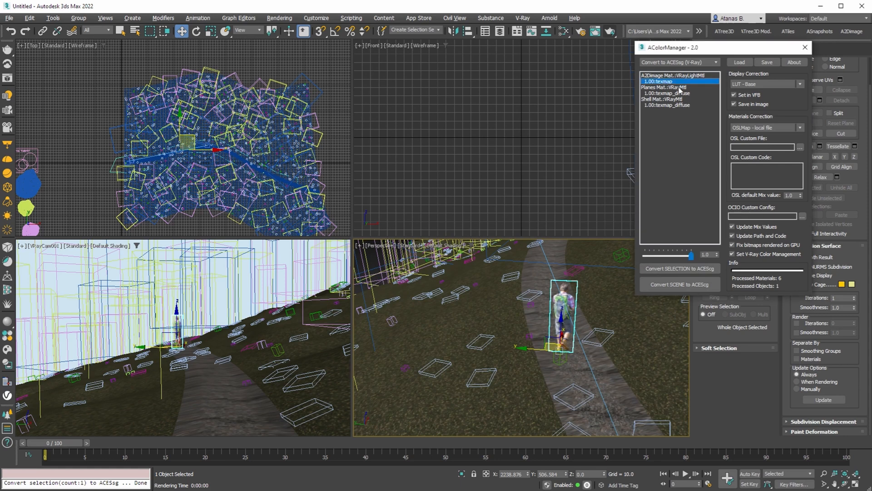
mouse_move(671, 148)
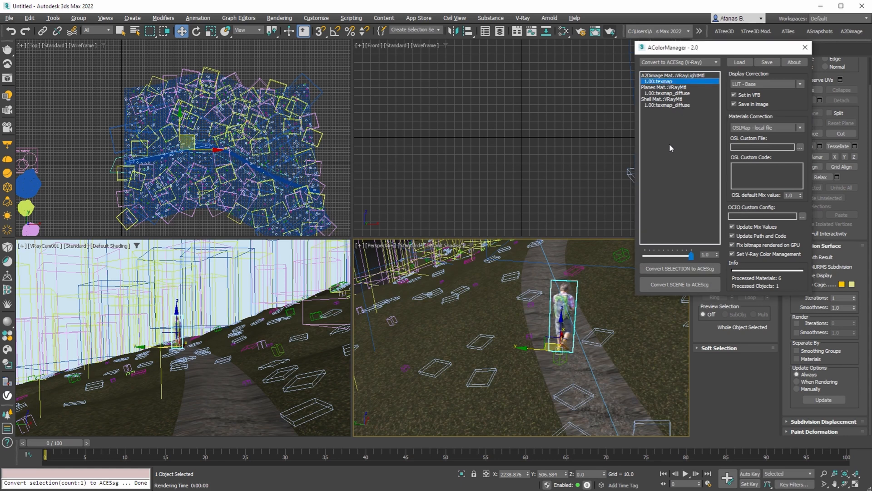
click(667, 92)
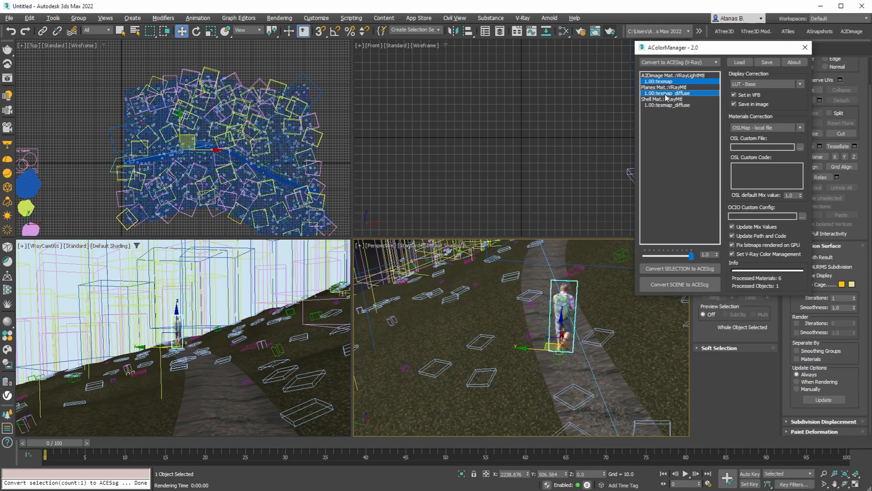
click(666, 106)
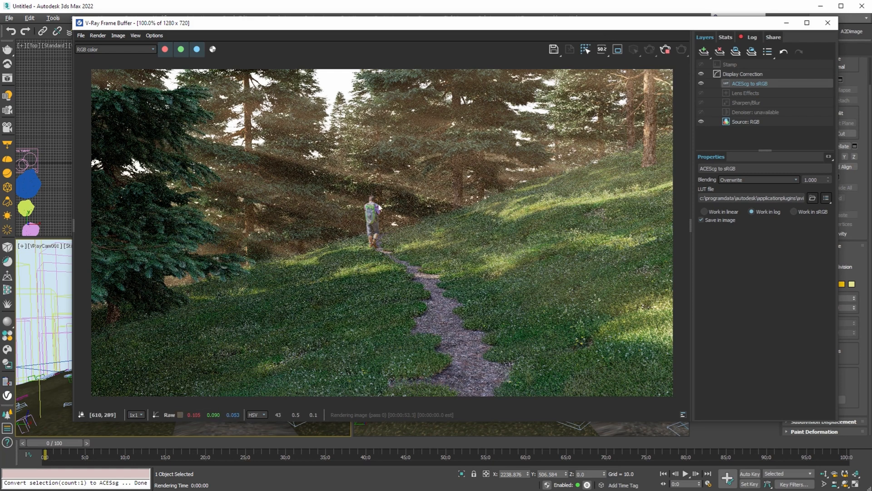
Step: Start a new production render so the hiker shows its converted colours
click(375, 209)
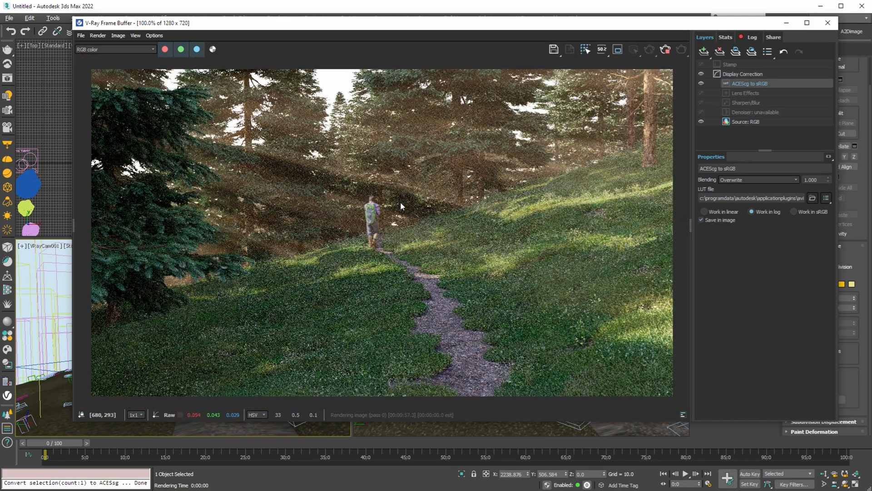
mouse_move(365, 228)
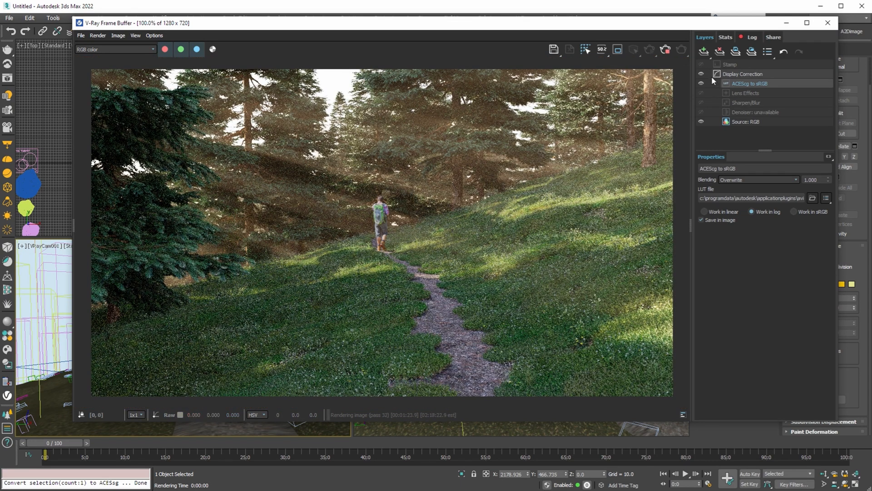
Step: Enable the Lens Effects layer, return to ACEScg to sRGB and list its ACES LUT presets
click(745, 93)
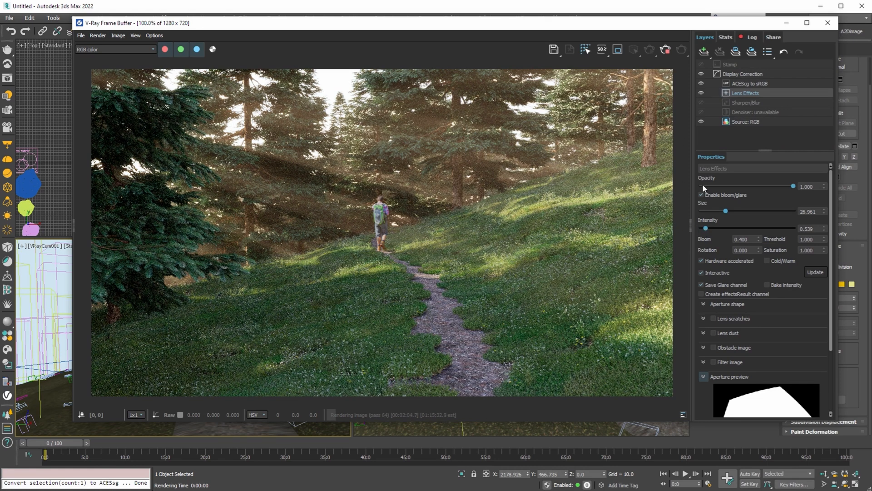
click(751, 82)
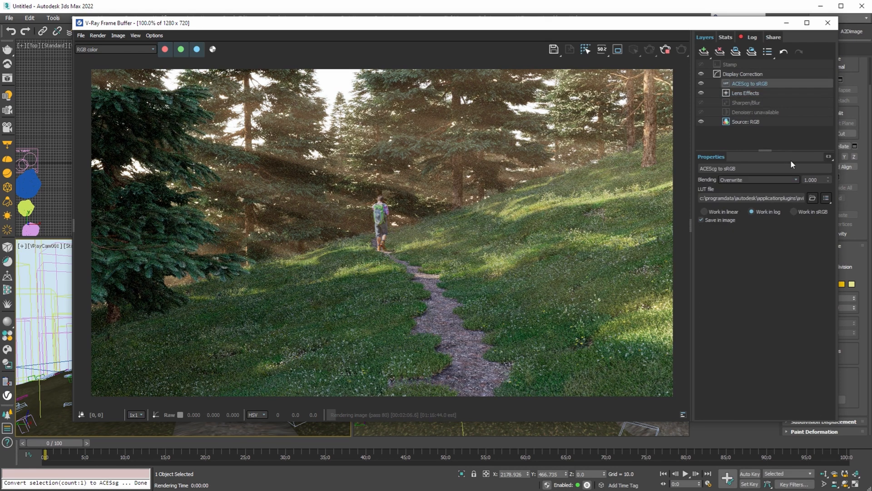
click(826, 198)
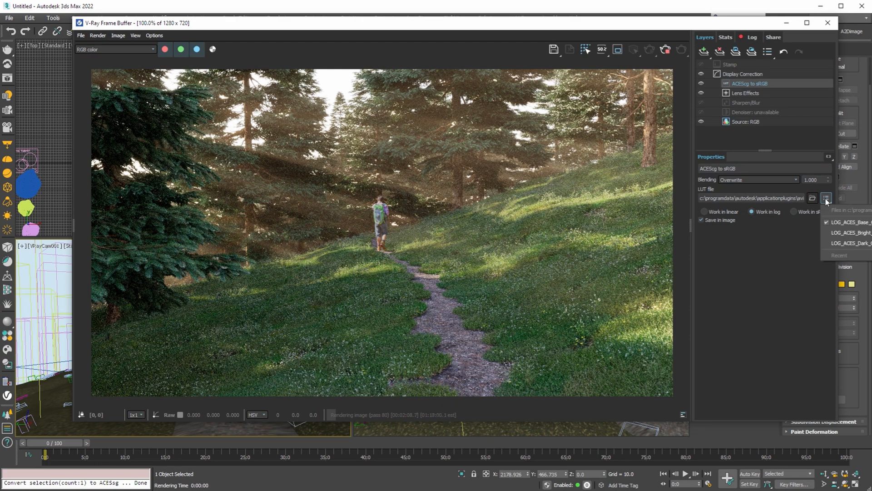